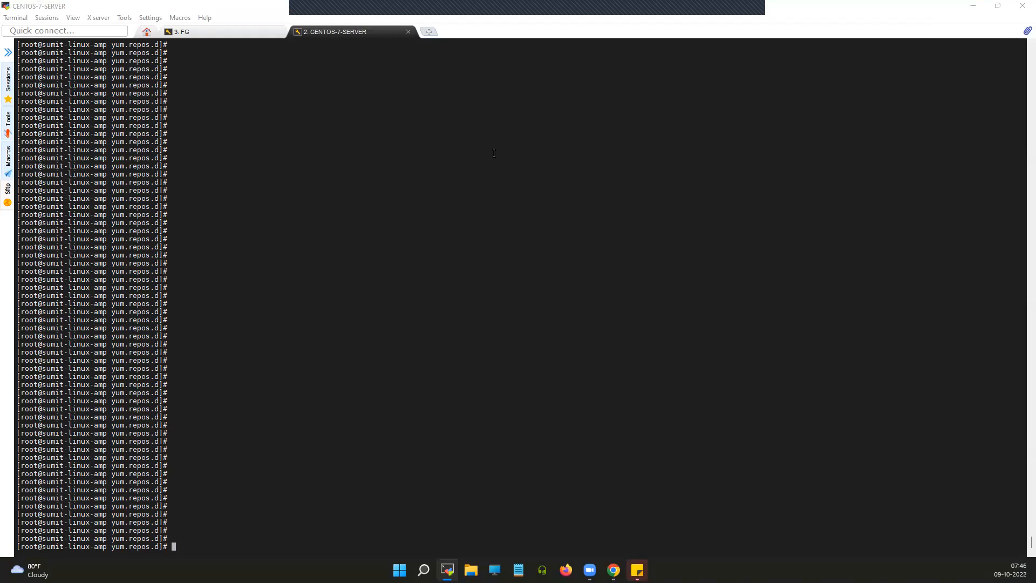
mouse_move(303, 222)
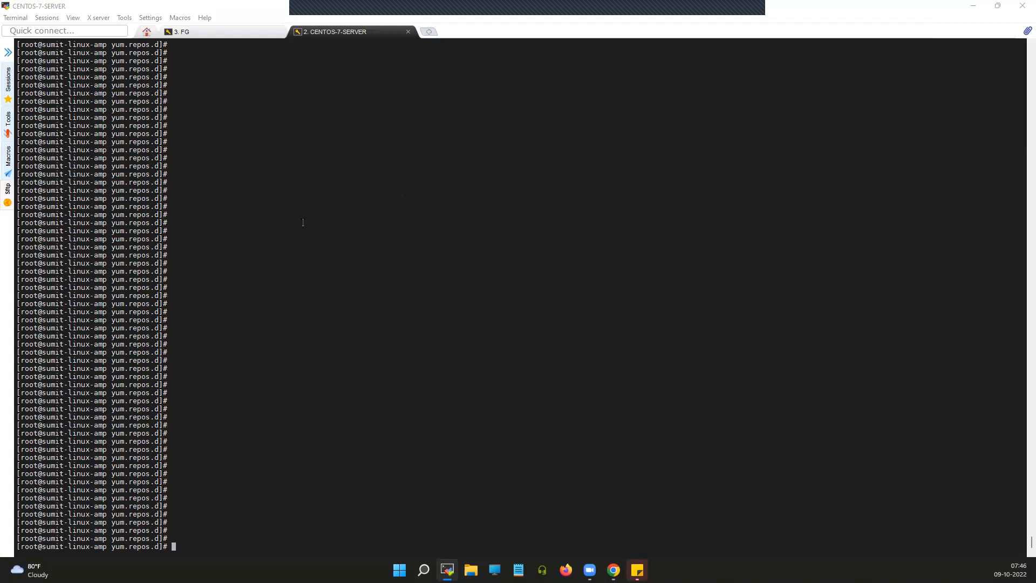
Run hostnamectl on CENTOS-7-SERVER and select the output showing CentOS Linux 7 x86-64.
type("hostnamectl")
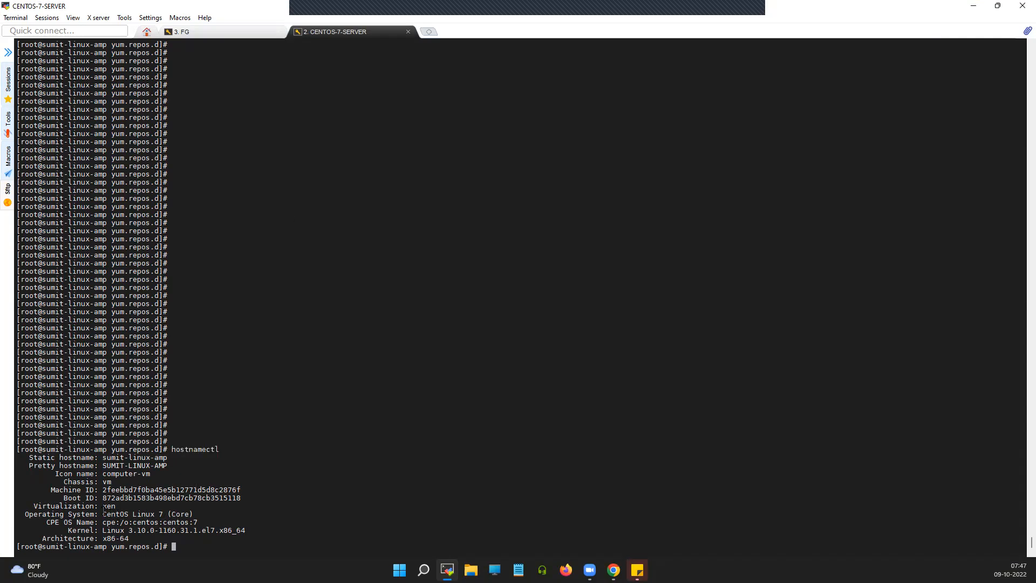
double_click(129, 514)
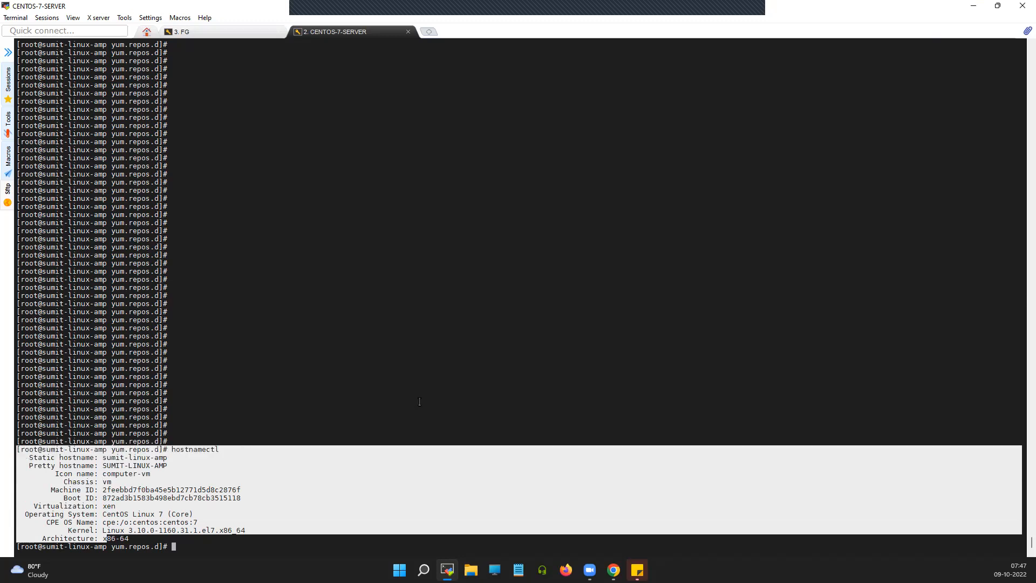
mouse_move(447, 388)
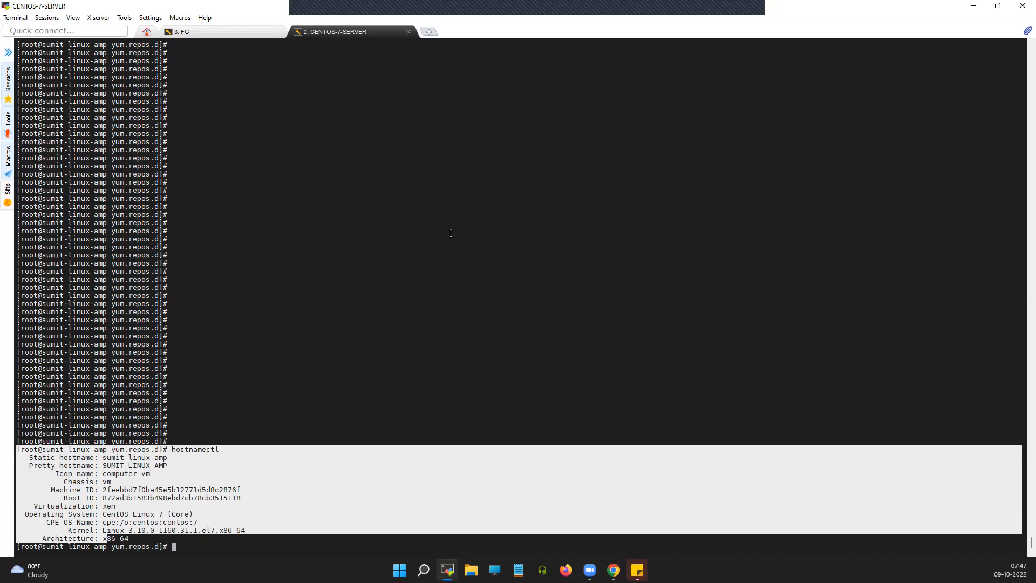
mouse_move(544, 15)
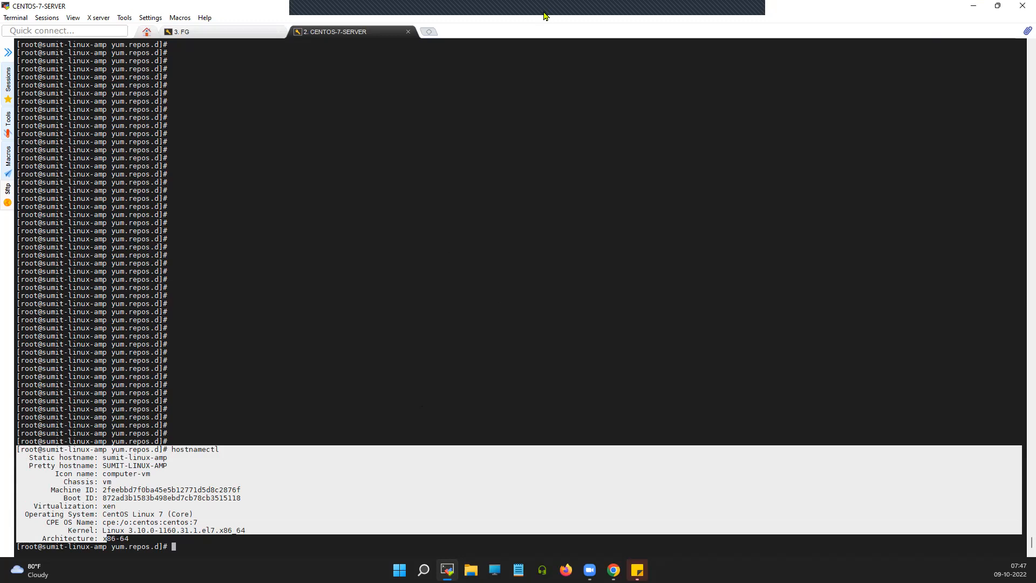
mouse_move(362, 284)
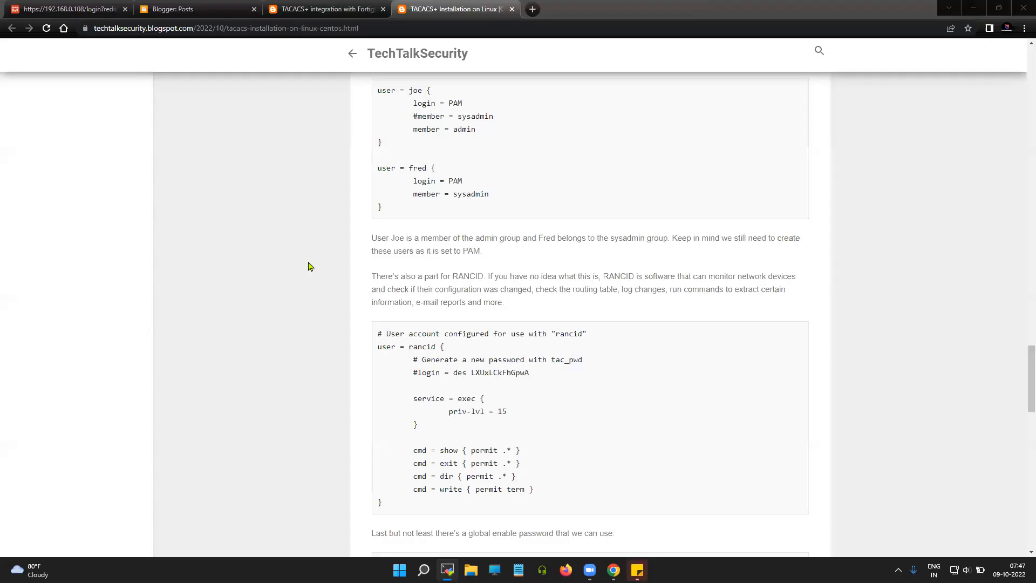
Scroll the TACACS+ Installation on Linux CentOS post to its key and ACL sections.
scroll("down", 3)
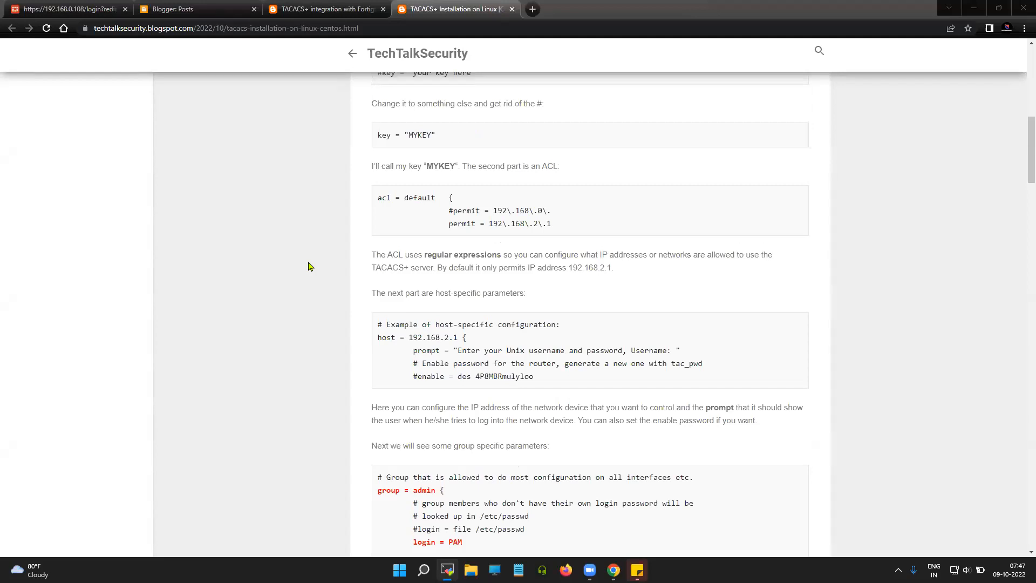
scroll("up", 3)
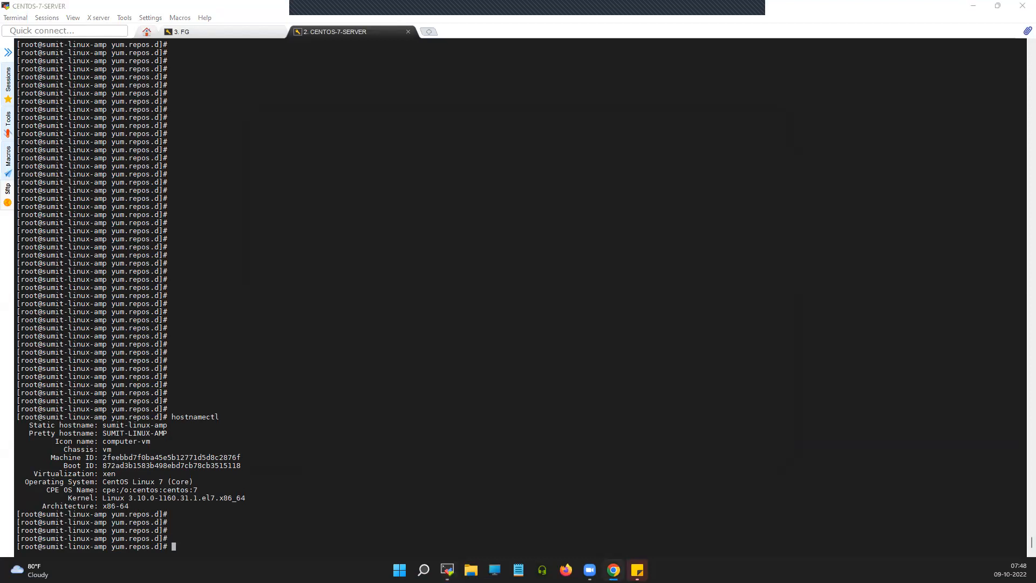
mouse_move(655, 500)
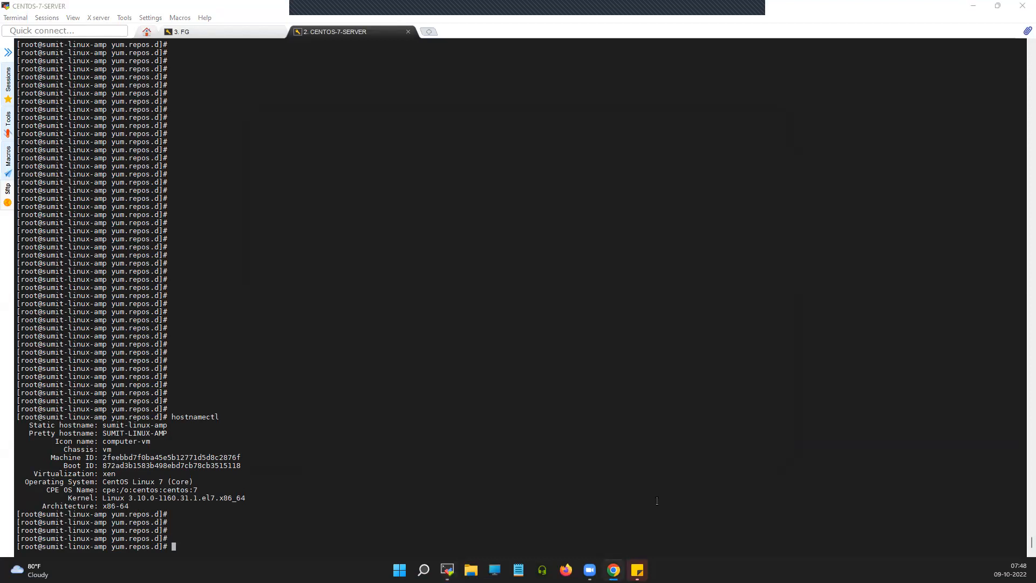
Go to /etc/yum.repos.d/ and open nux-misc.repo in vim with the Nux Misc repo lines.
type("cd /etc/yum.repos.d/")
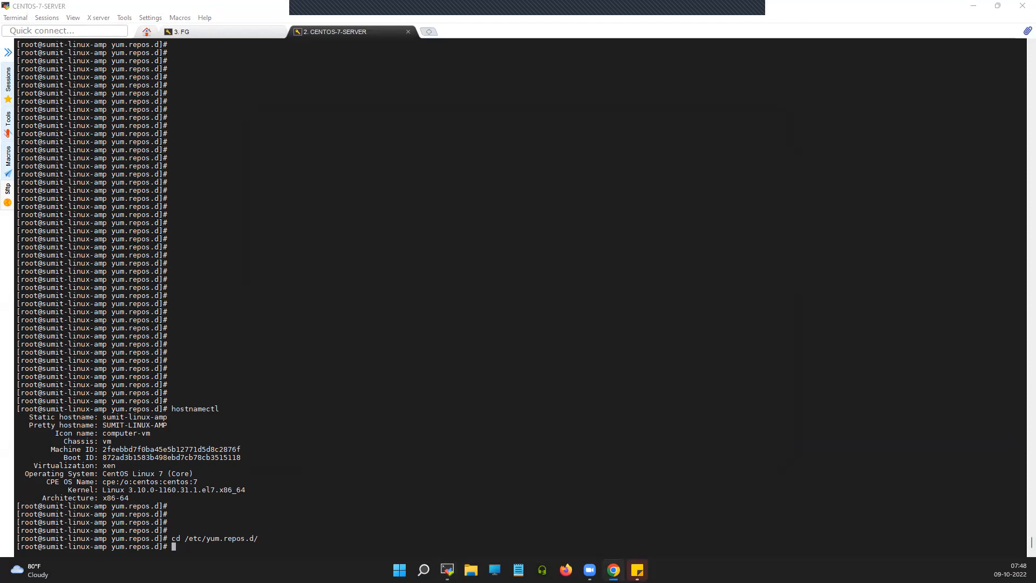
type("vim nux-misc.repo")
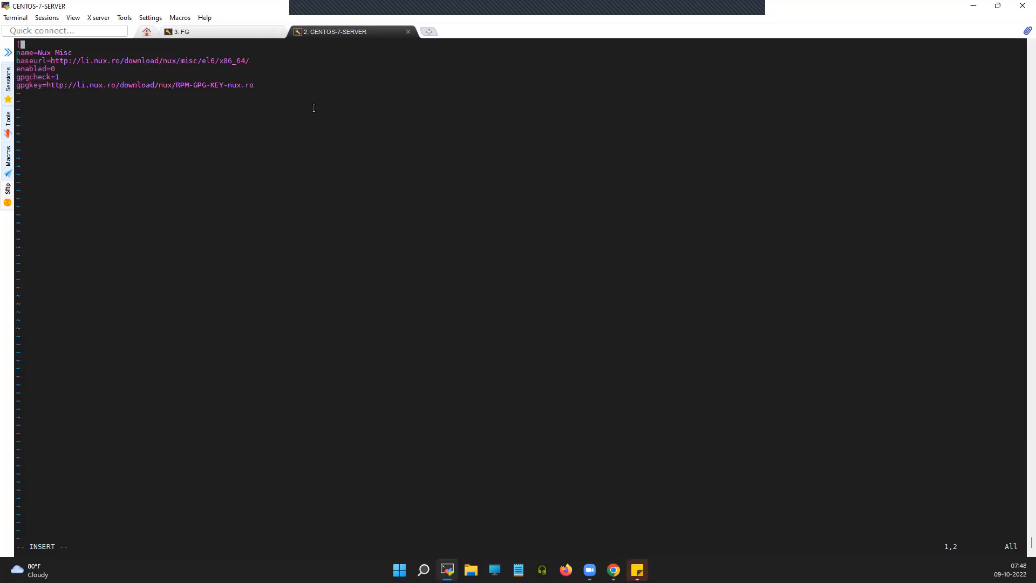
Add the [nux-misc] section header on the first line and save the file with :wq!
type("[nux]")
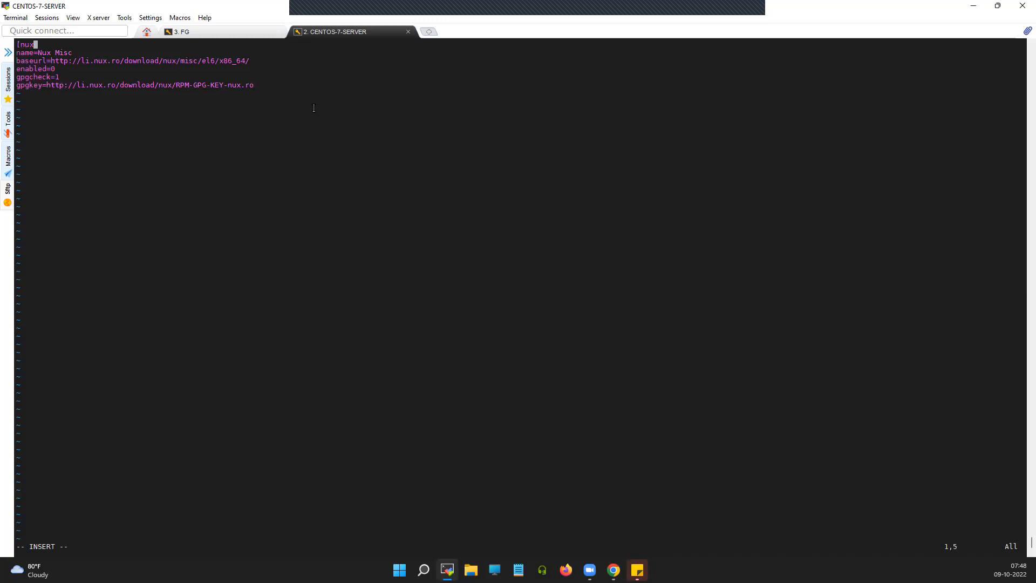
type("-mi")
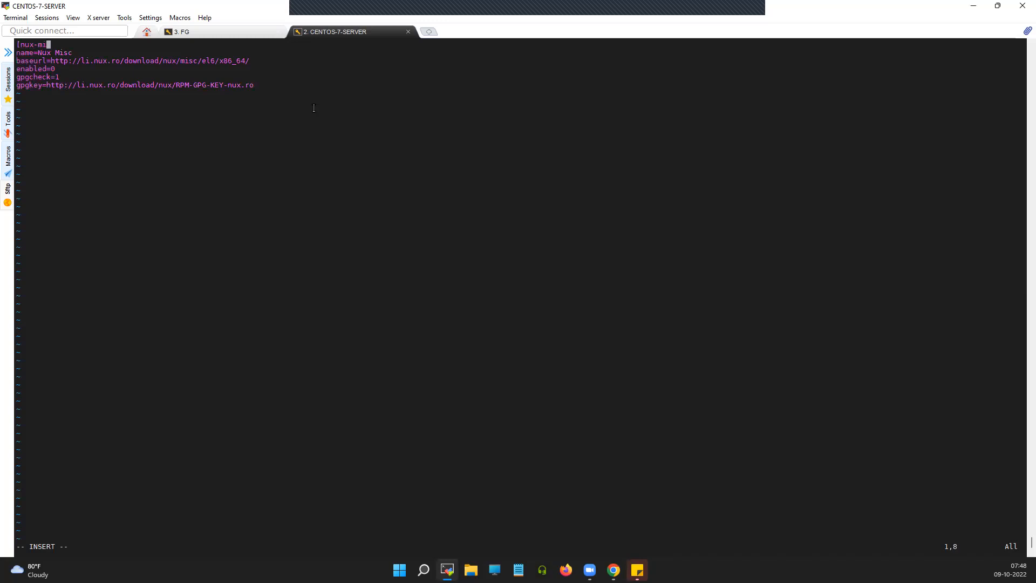
type("sc]")
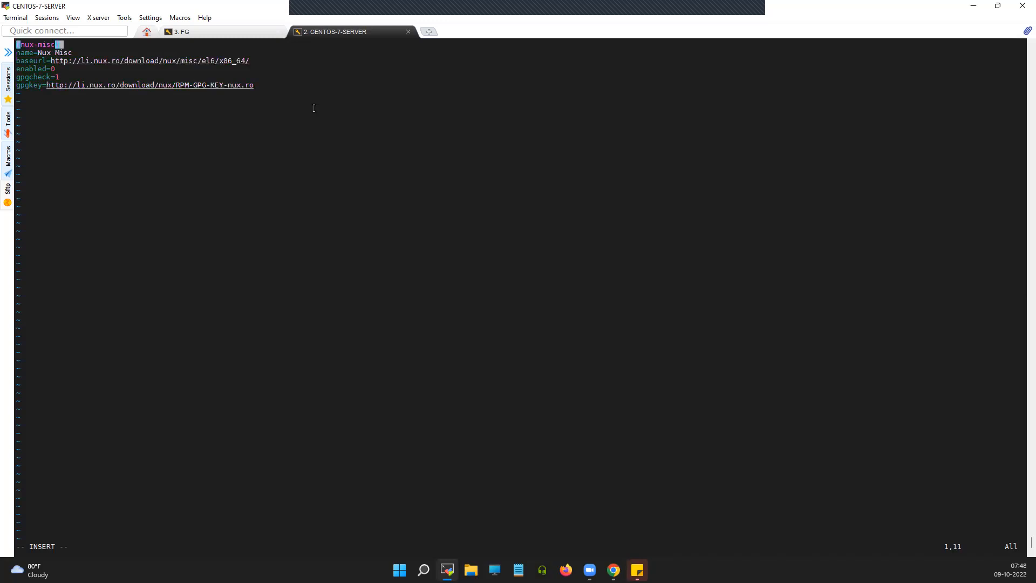
key("Down")
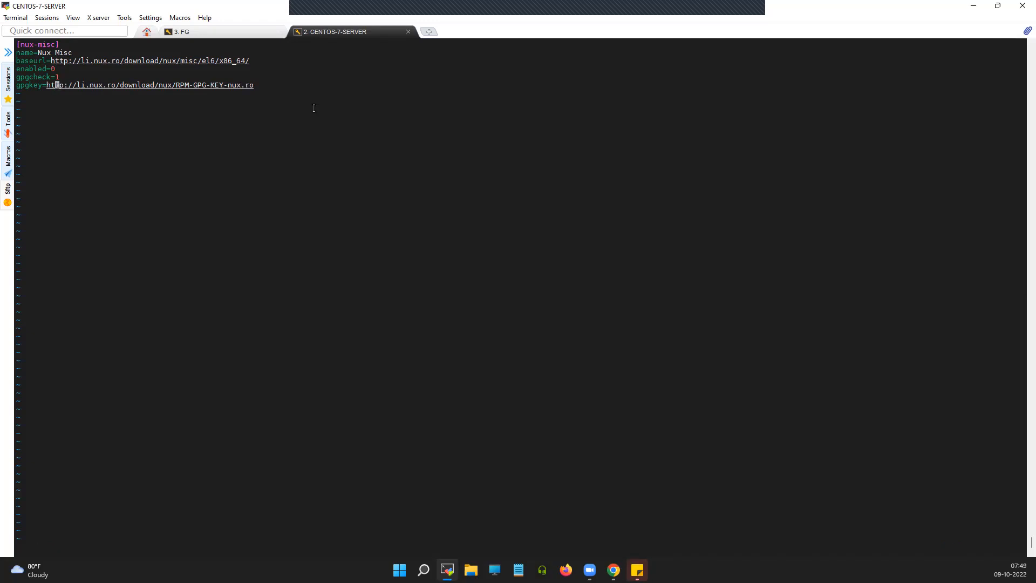
type(":wq!")
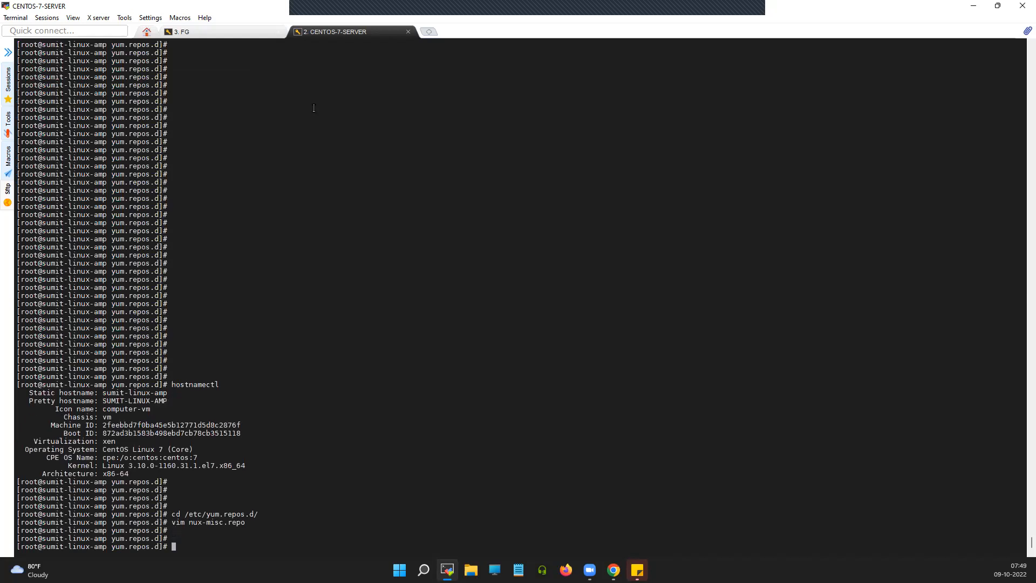
Print nux-misc.repo with cat to review the repository settings.
type("cat")
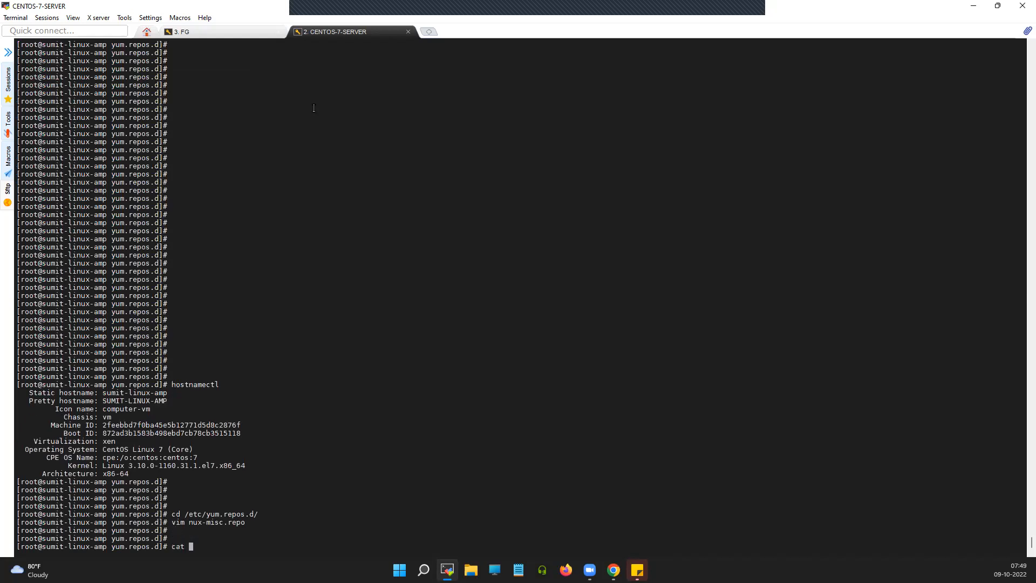
type("nux-misc.repo")
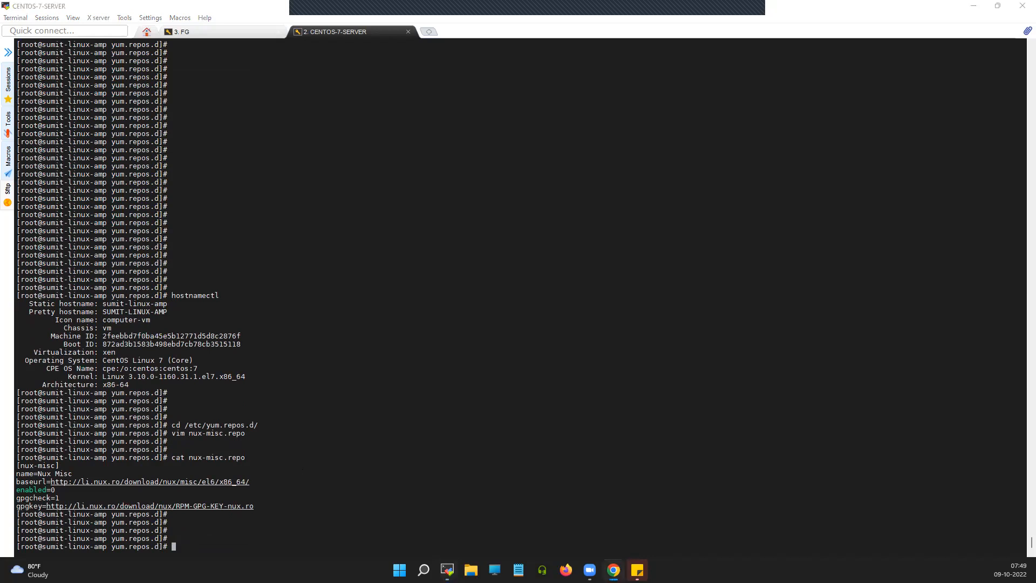
mouse_move(605, 463)
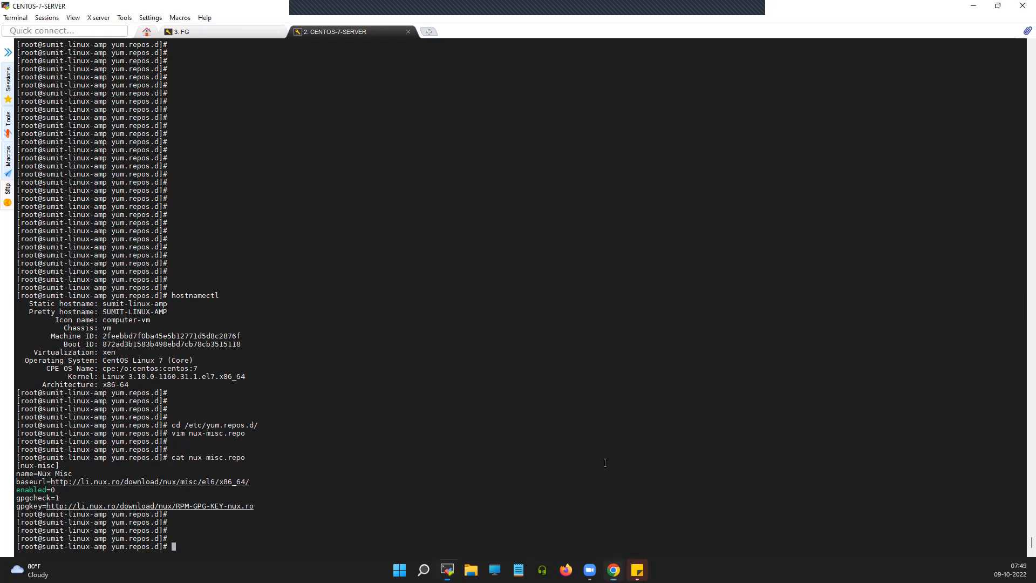
Install tac_plus via yum --enablerepo=nux-misc and answer y at the prompt.
type("yum --enablerepo=nux-misc install tac_plus")
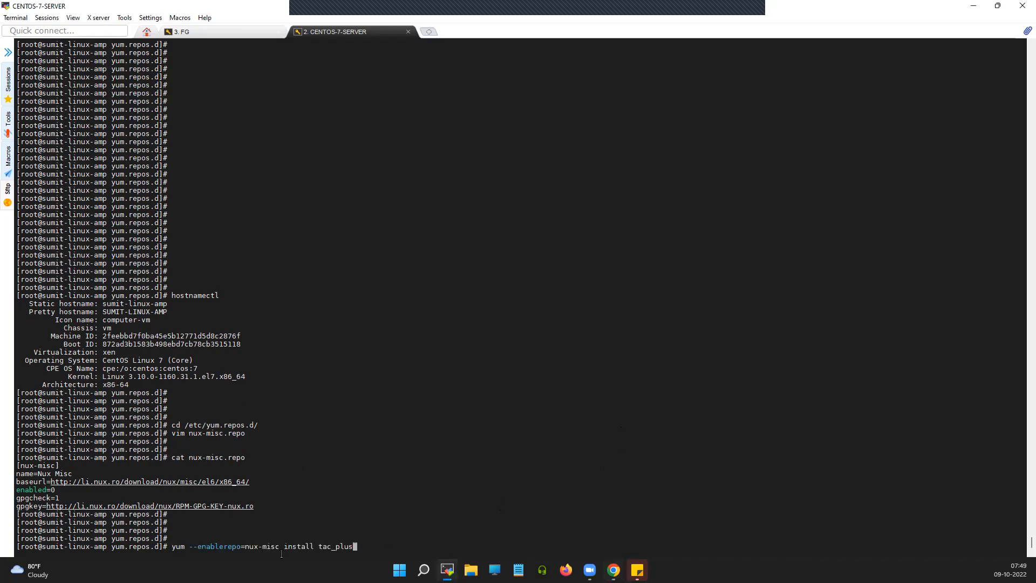
double_click(258, 546)
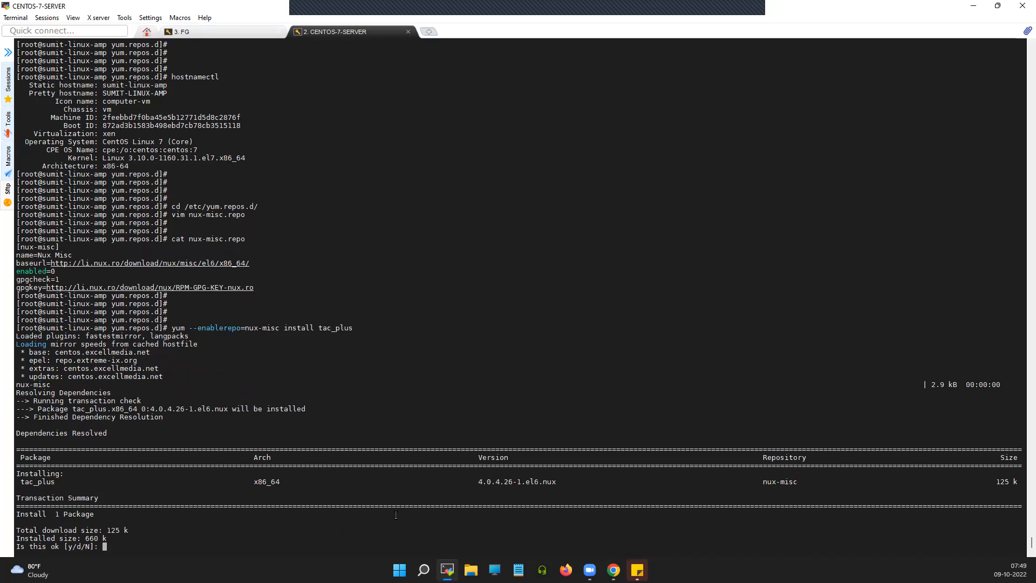
type("y")
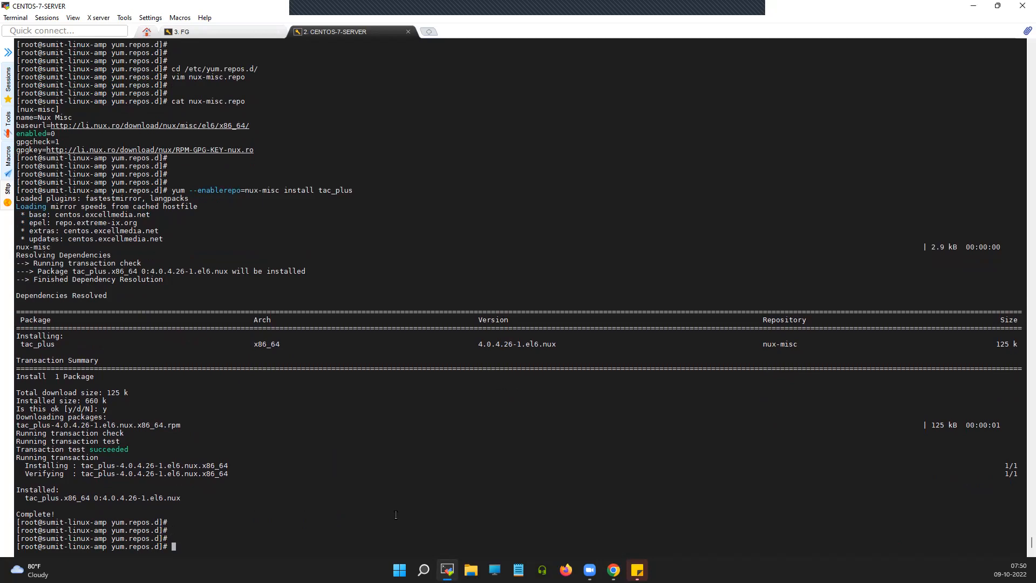
Run service tac_plus status and highlight that the service is active and running.
scroll("down", 3)
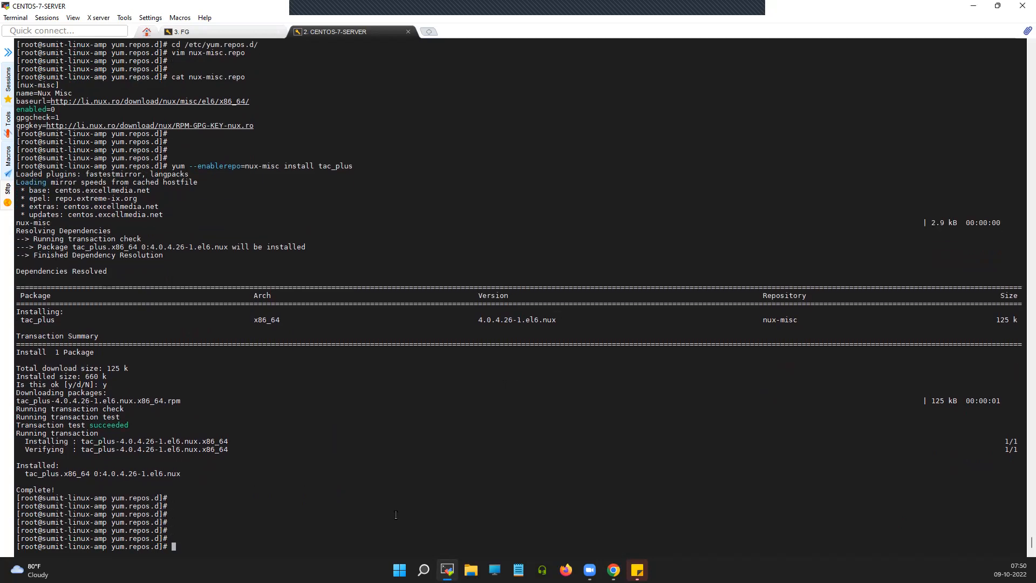
type("service tac")
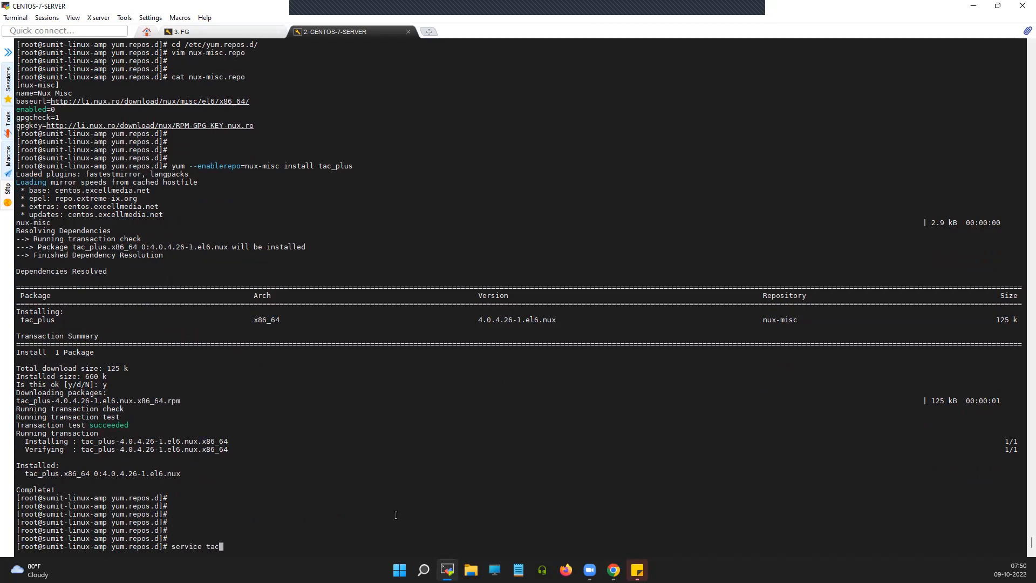
type("_plus")
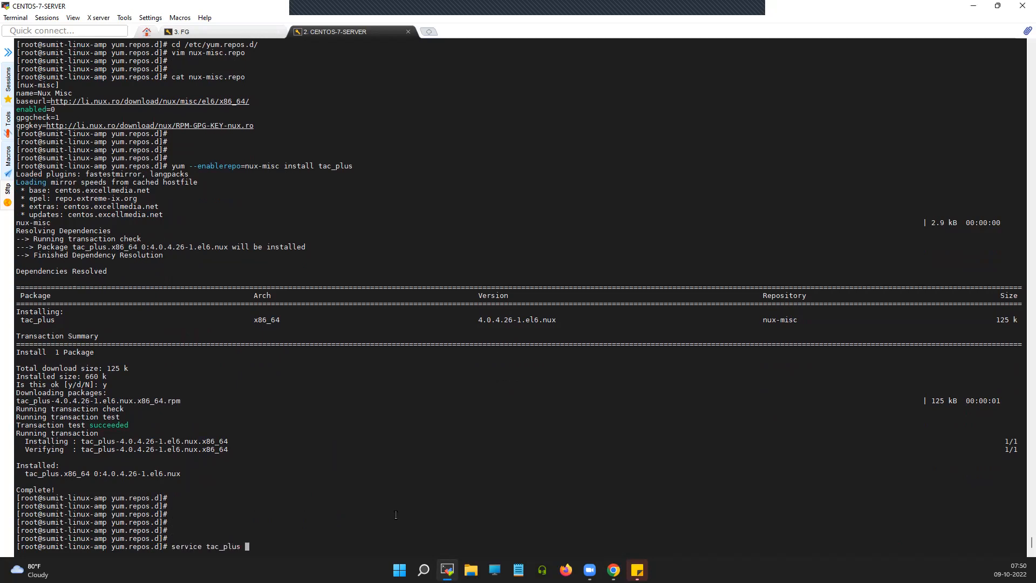
type("status")
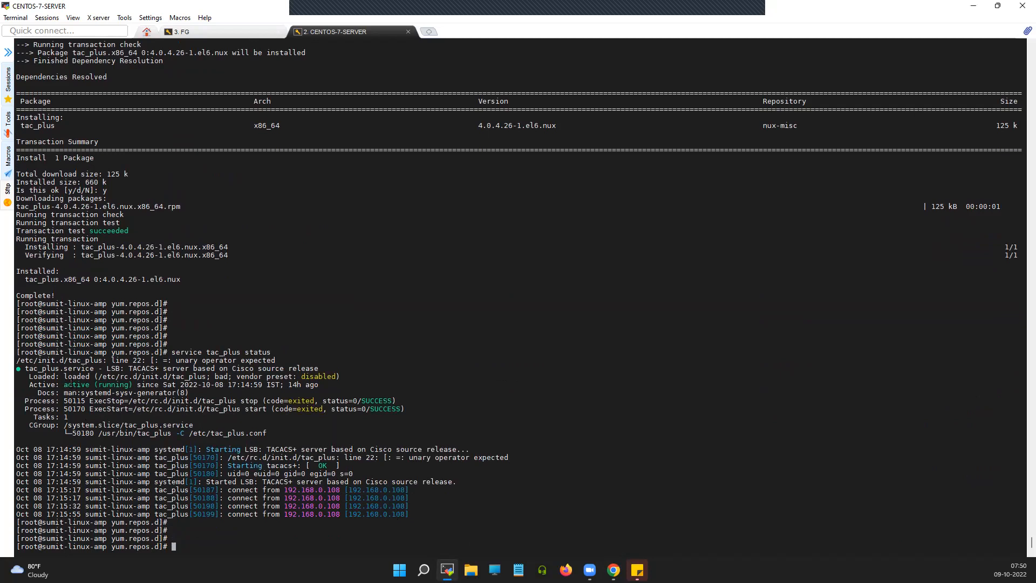
double_click(74, 384)
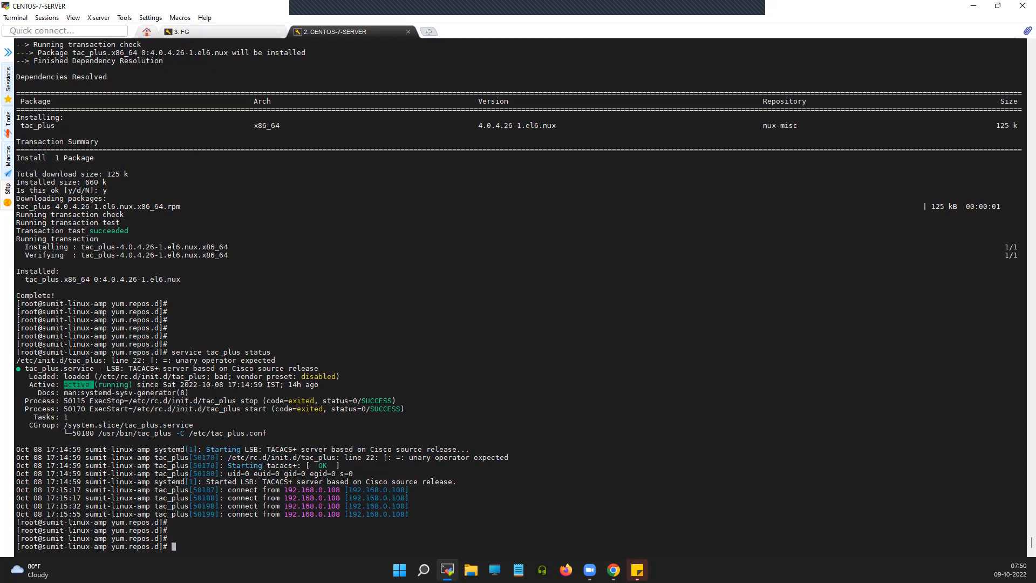
mouse_move(439, 359)
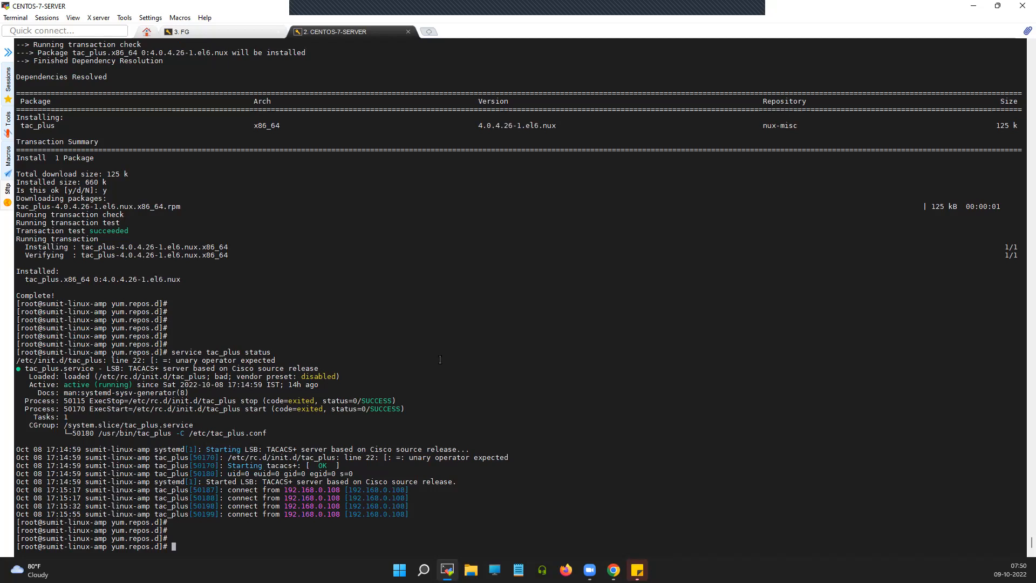
Page through cat /etc/tac_plus.conf | more past the commented-out key line and groups.
scroll("down", 3)
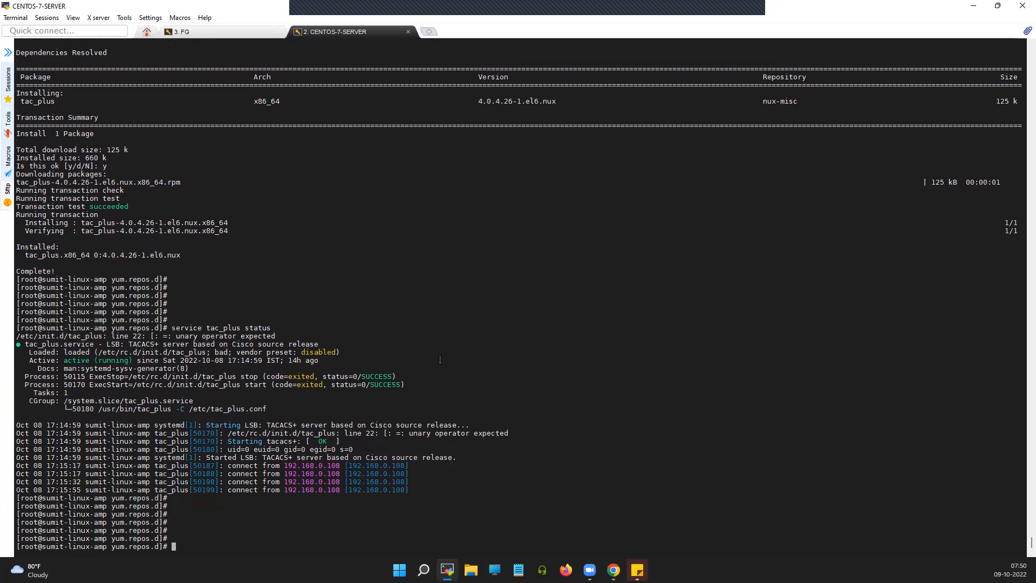
type("cat")
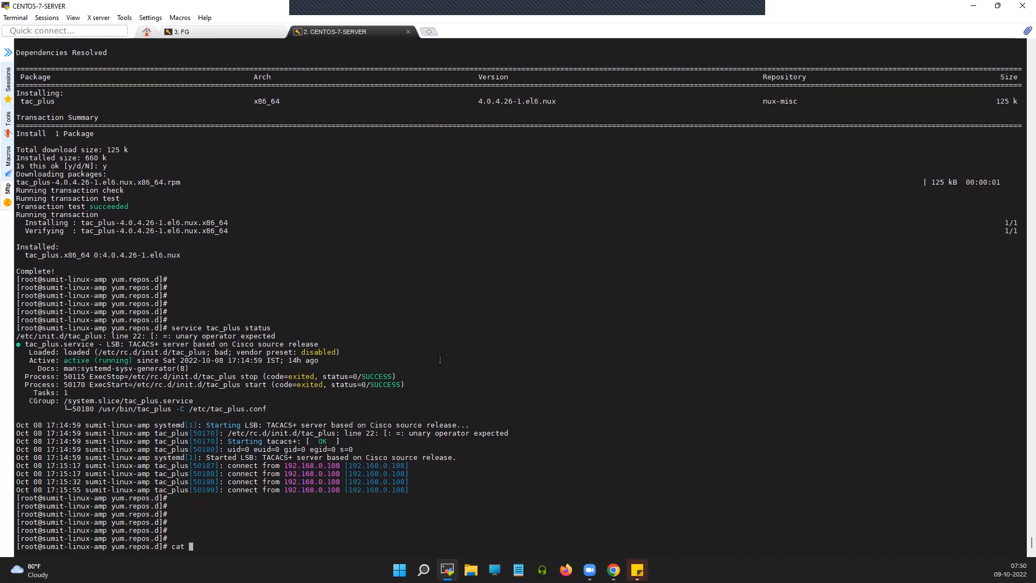
type("/etc")
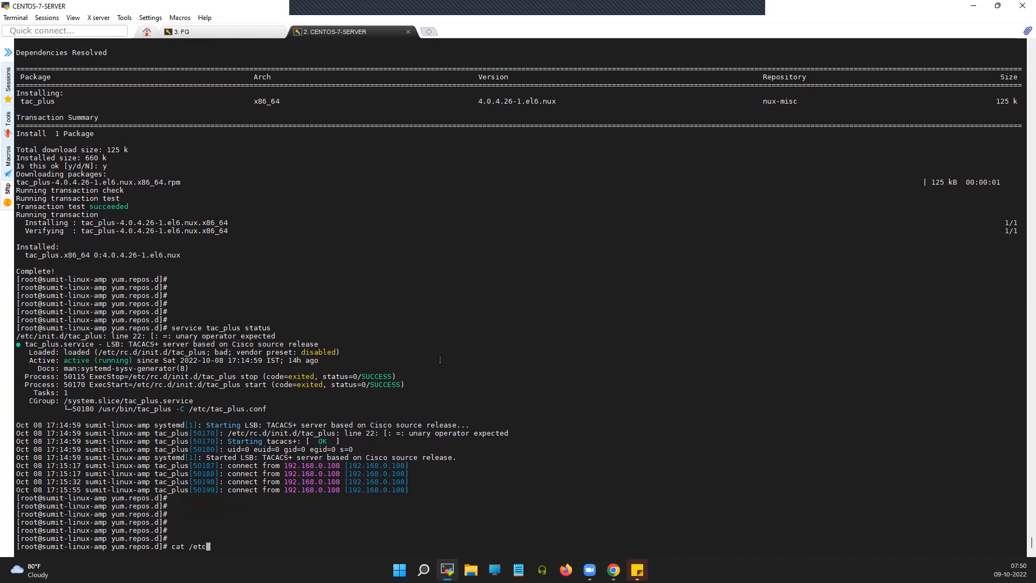
type("/tac_plus.conf")
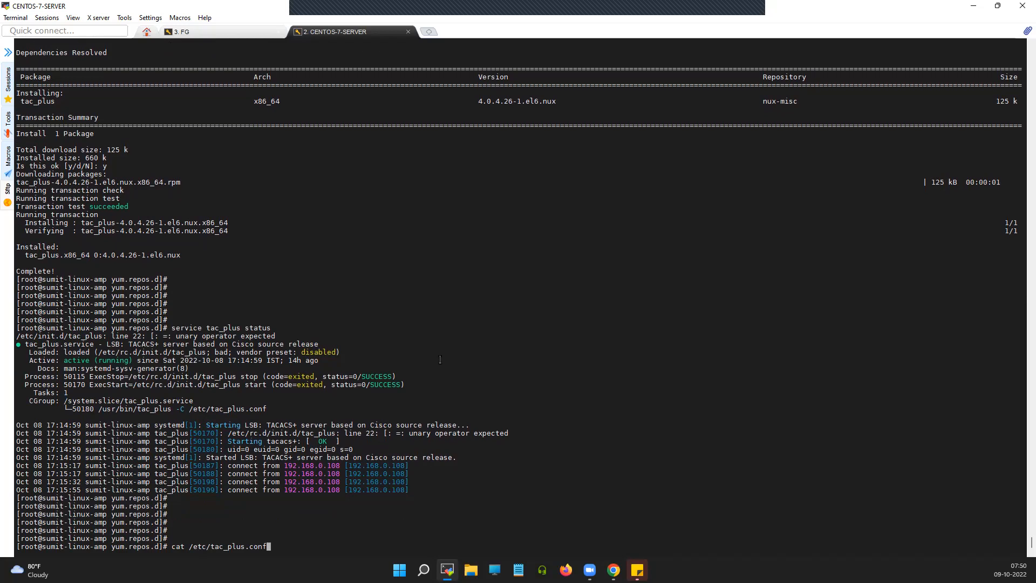
type("| mor")
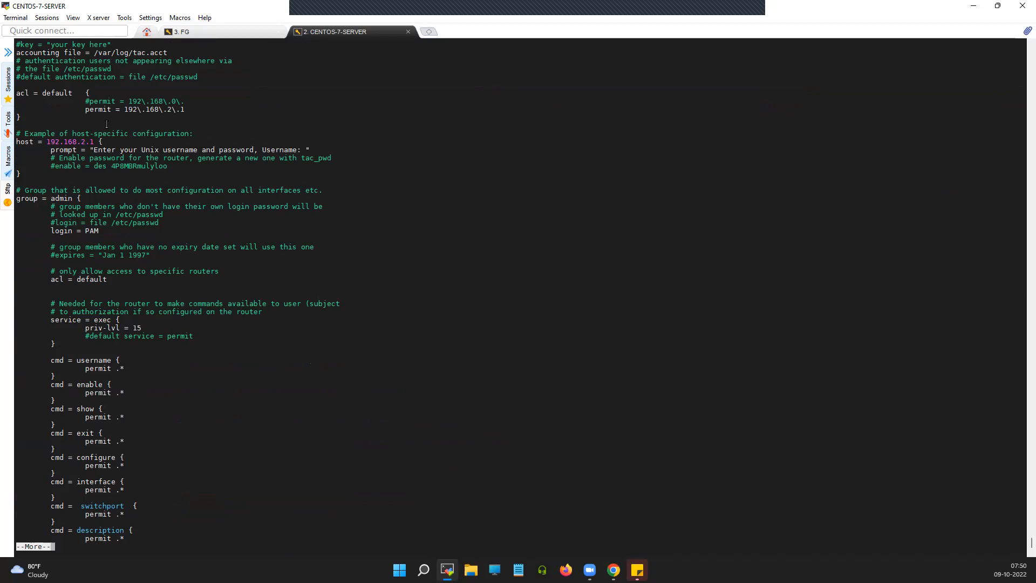
double_click(46, 93)
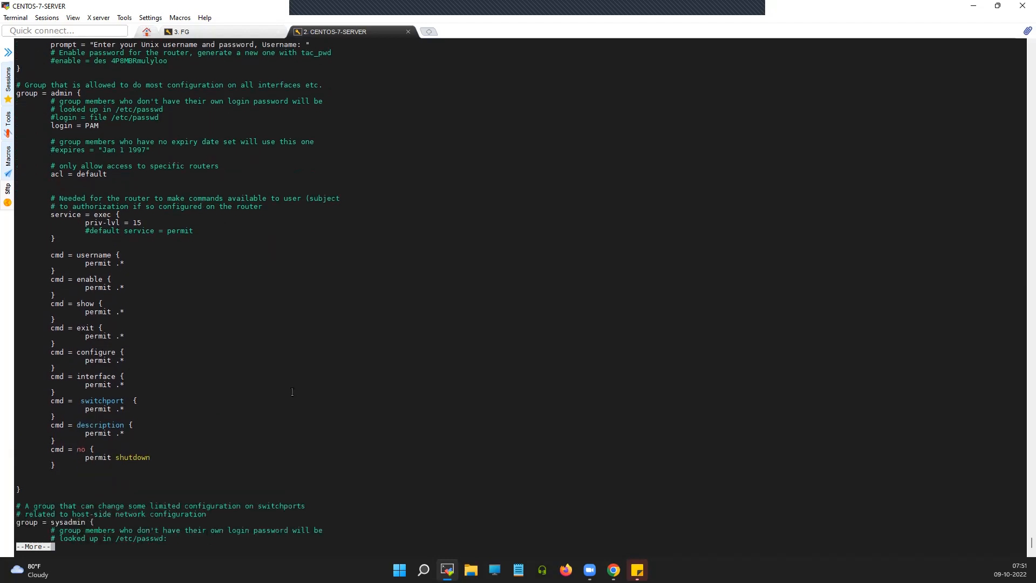
scroll("down", 3)
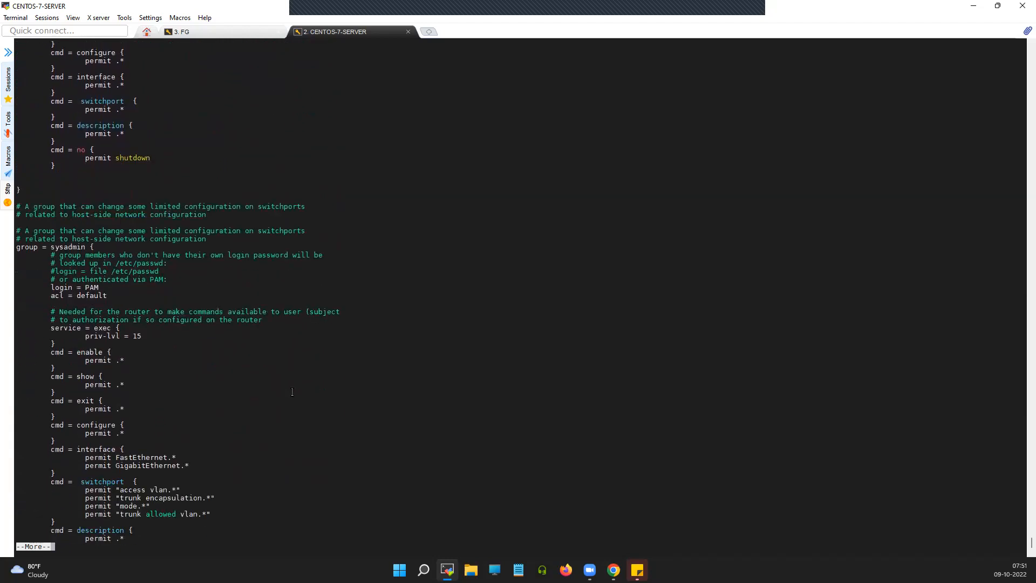
scroll("down", 3)
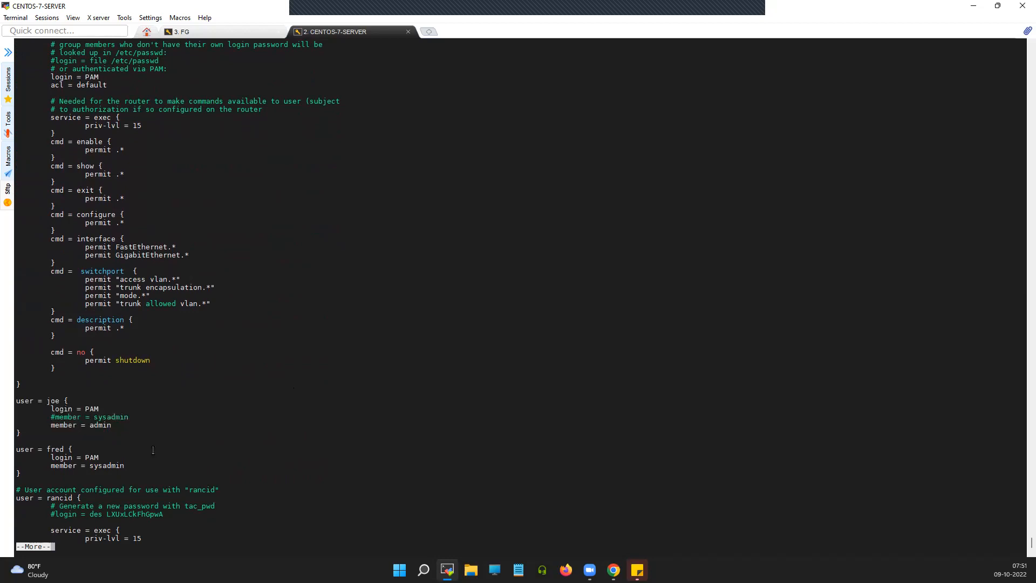
Highlight user joe in the configuration and page on to the end, past user fred.
double_click(52, 400)
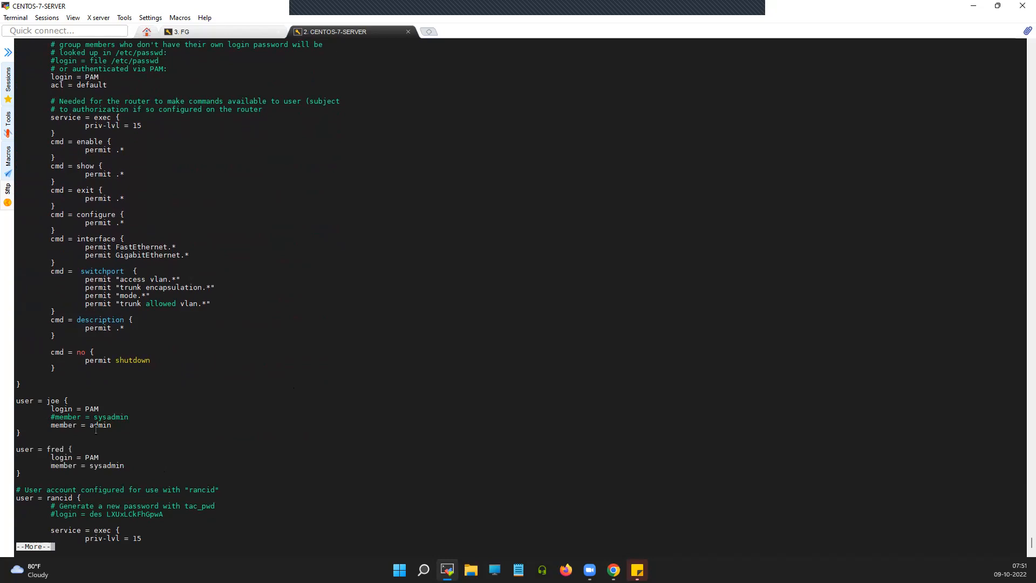
double_click(53, 400)
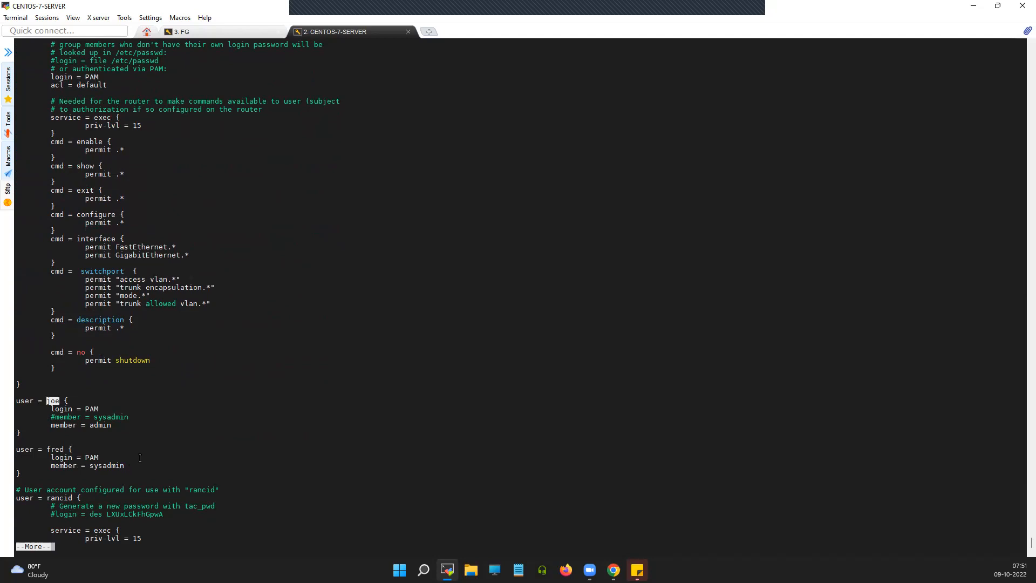
scroll("down", 3)
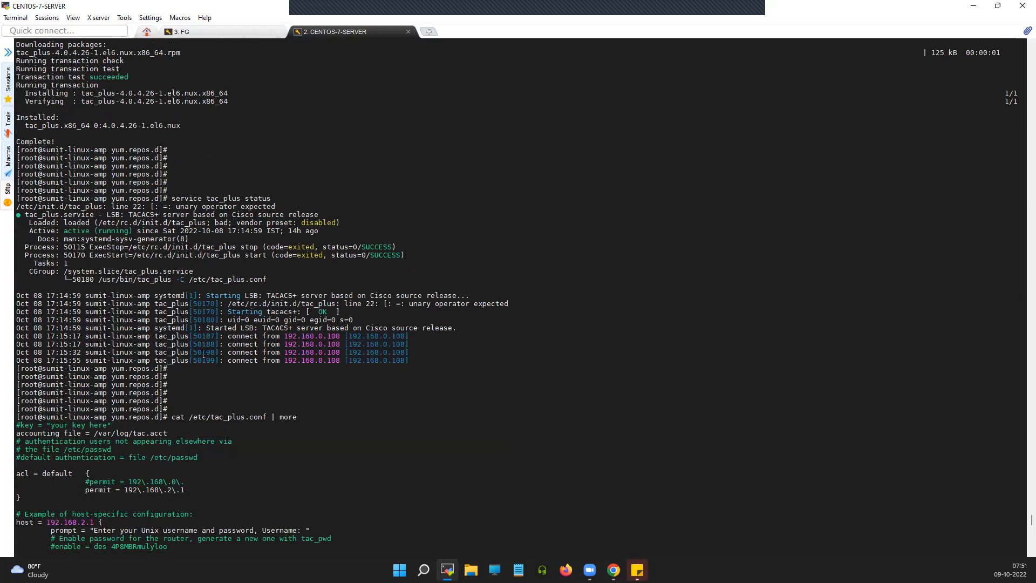
scroll("down", 3)
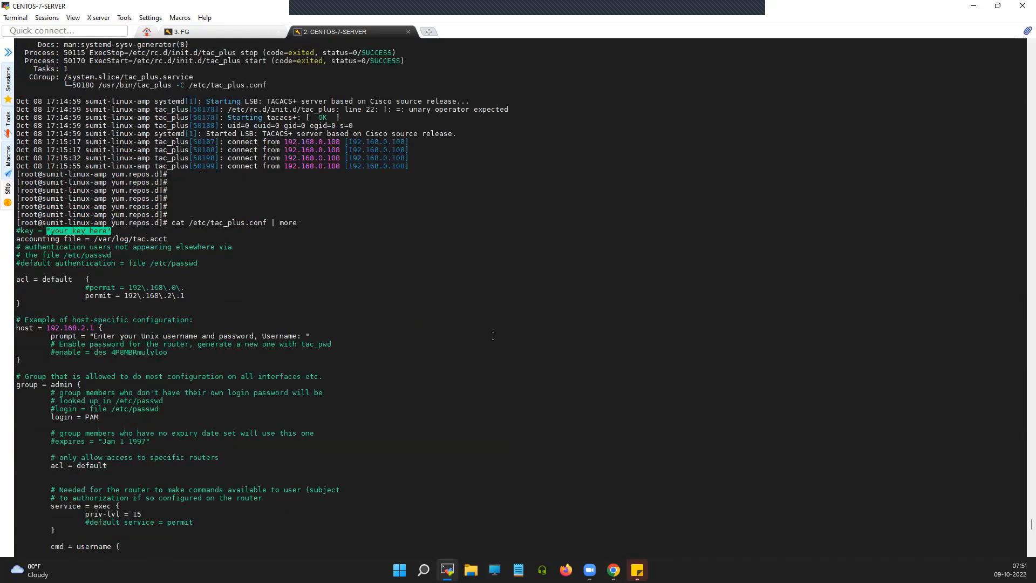
scroll("down", 3)
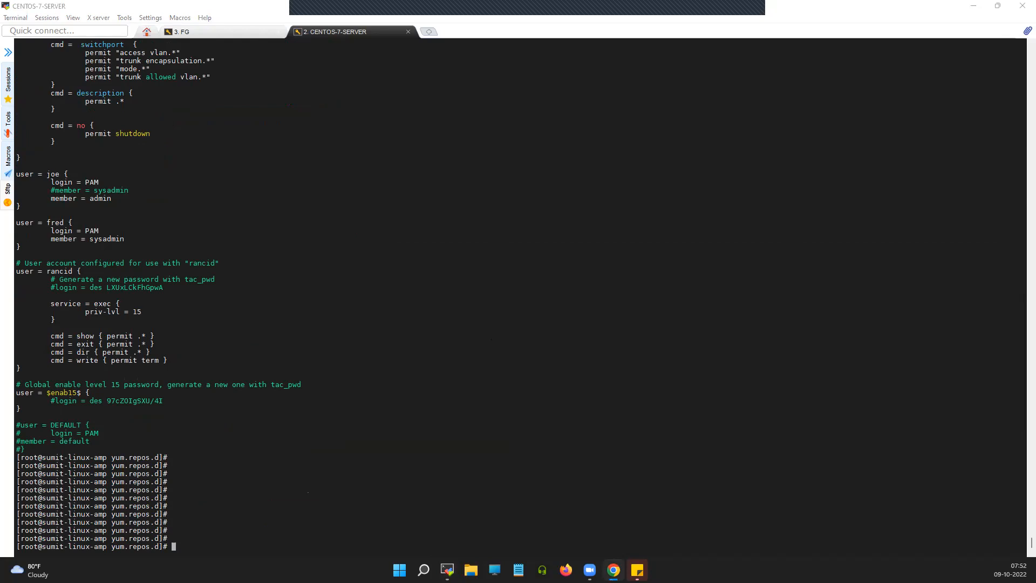
type("vim /etc/tac_plus.conf")
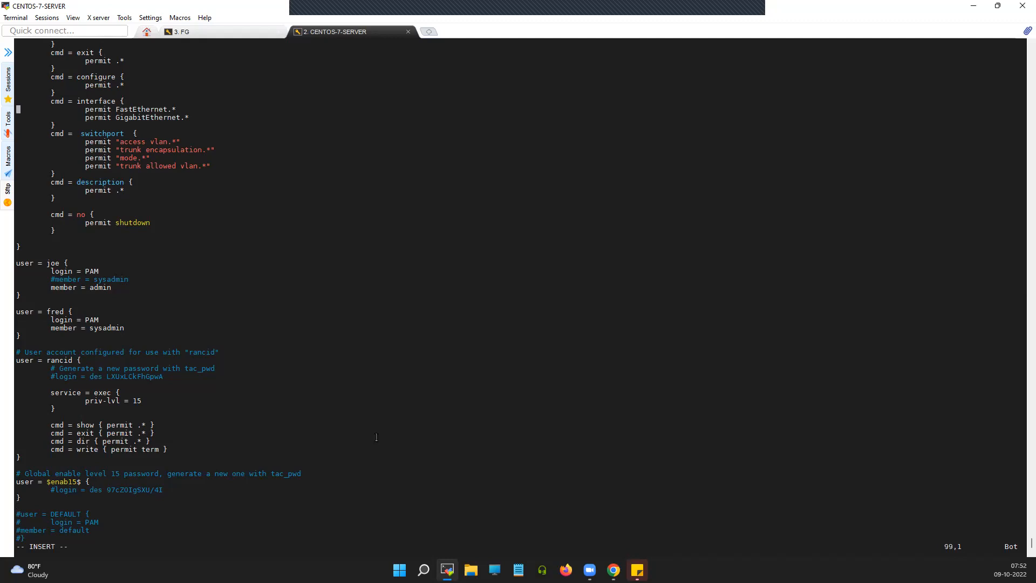
scroll("up", 3)
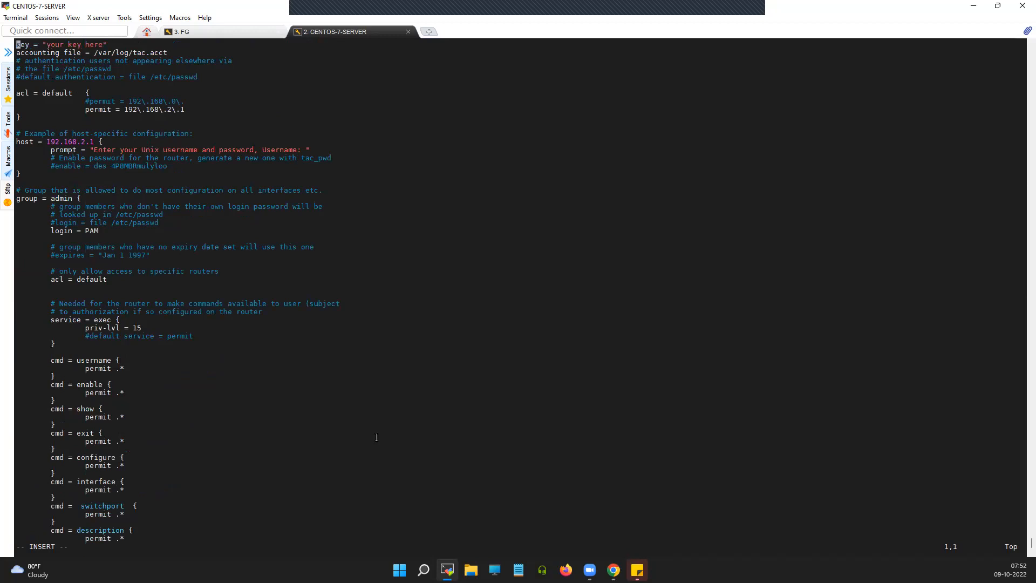
key("Right")
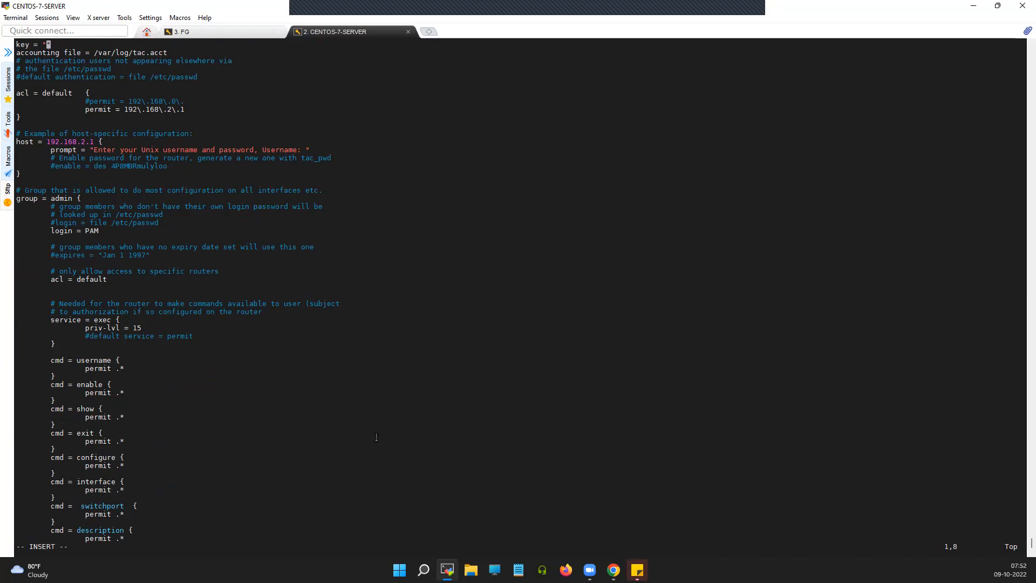
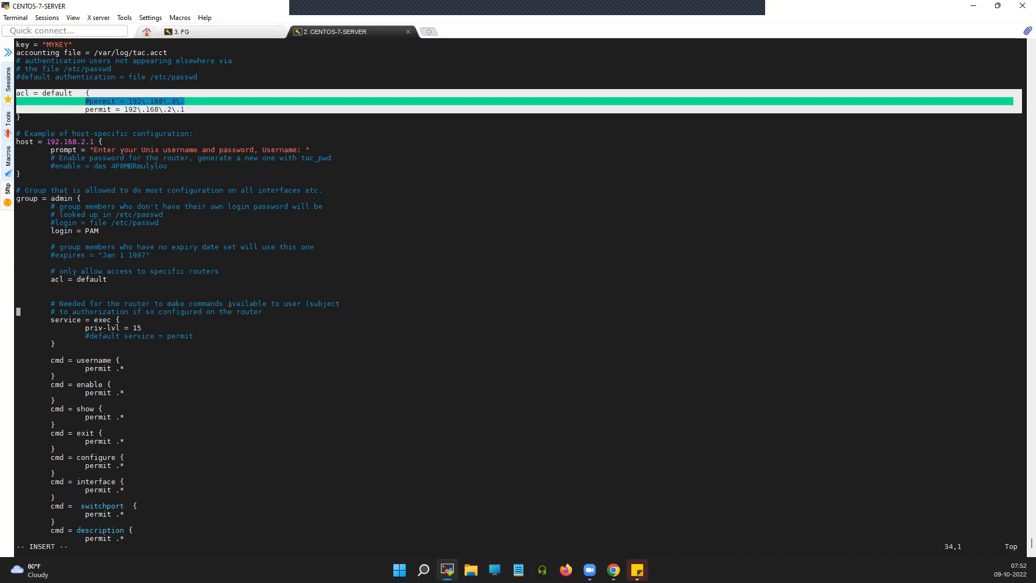
scroll("down", 3)
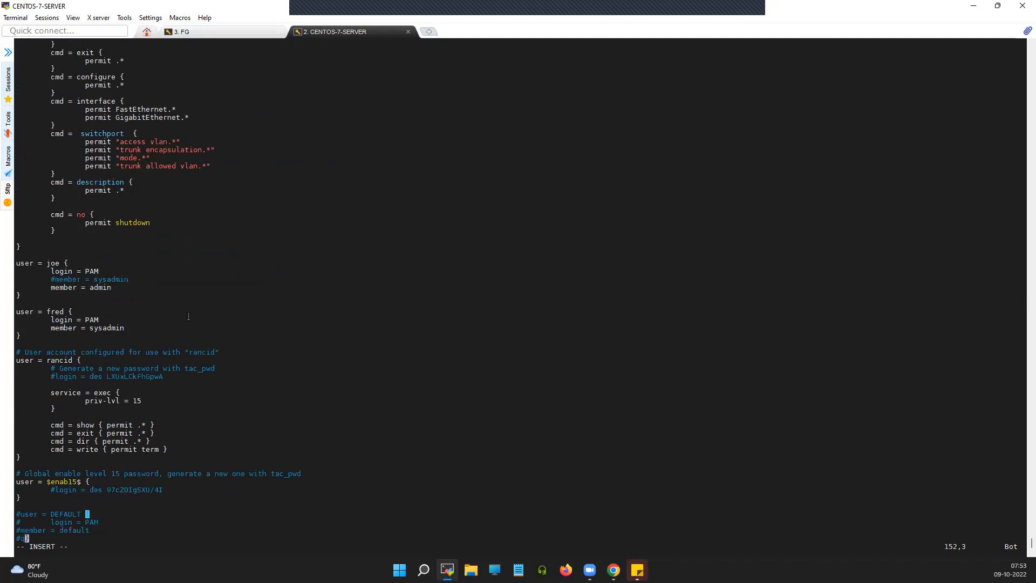
key("BackSpace")
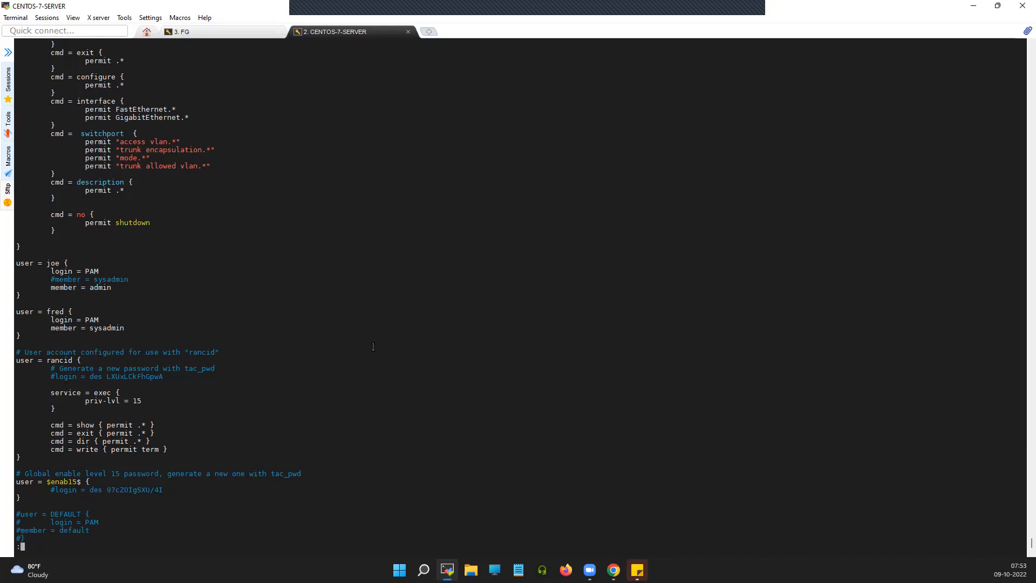
Save the file with :wq! and read through cat /etc/tac_plus.conf output to the end.
type("wq!")
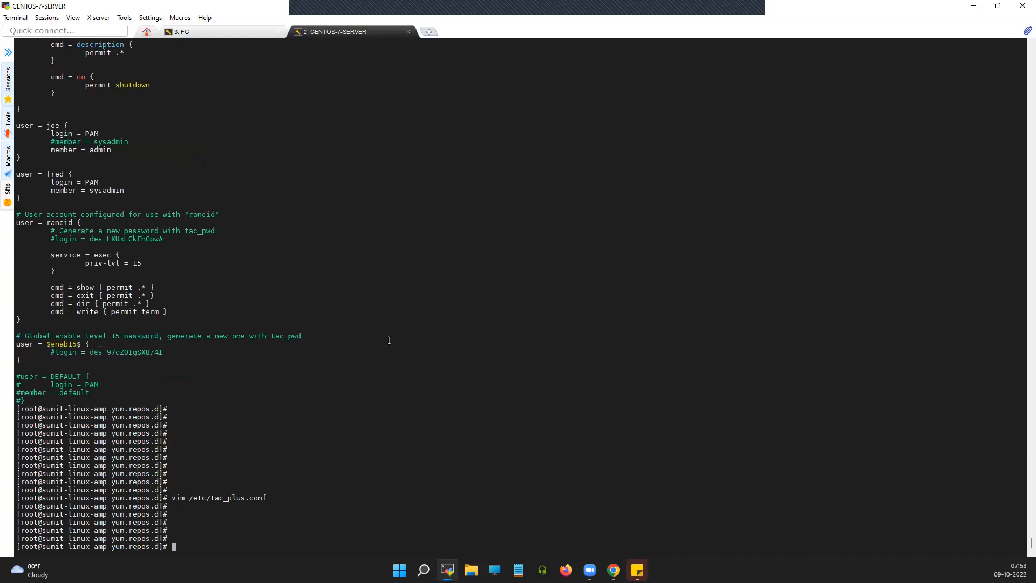
type("vim /etc/tac_plus.conf")
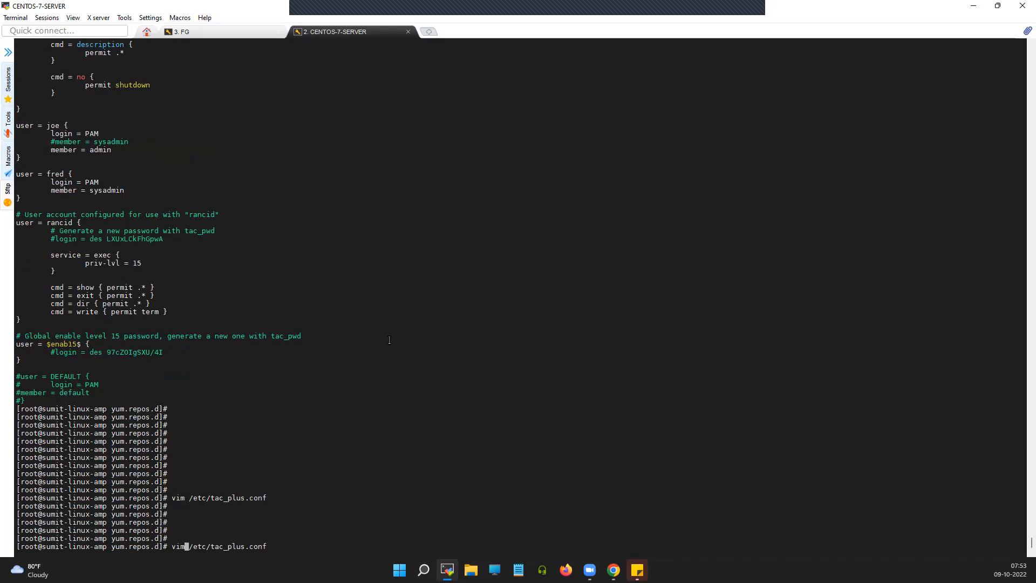
type("cat /etc/tac_plus.conf")
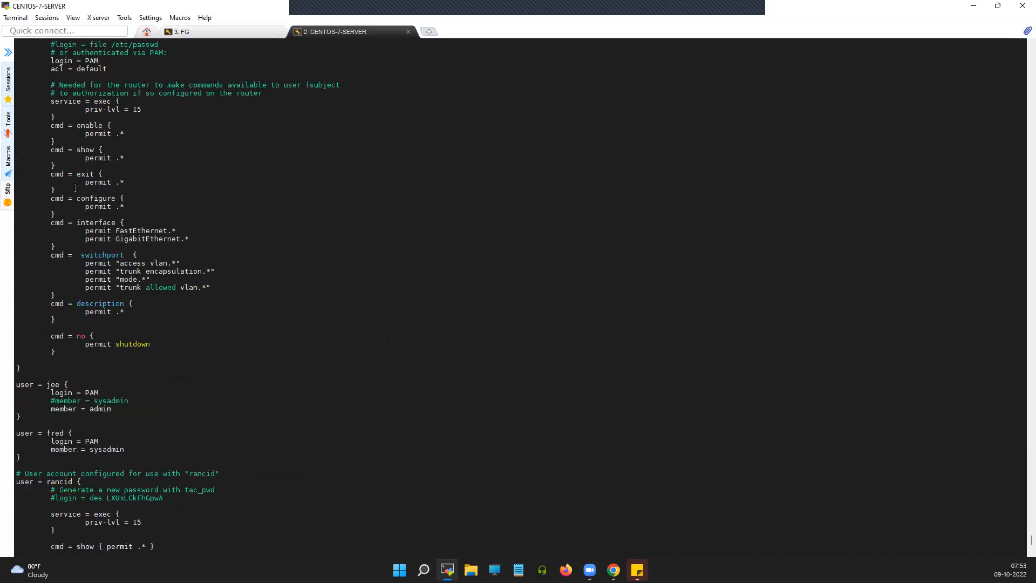
scroll("down", 3)
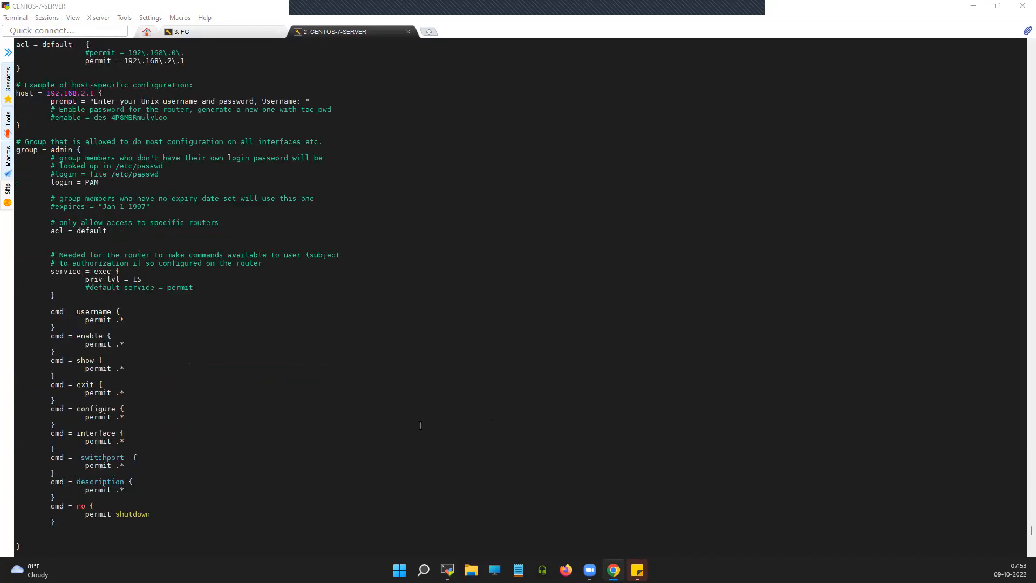
scroll("down", 3)
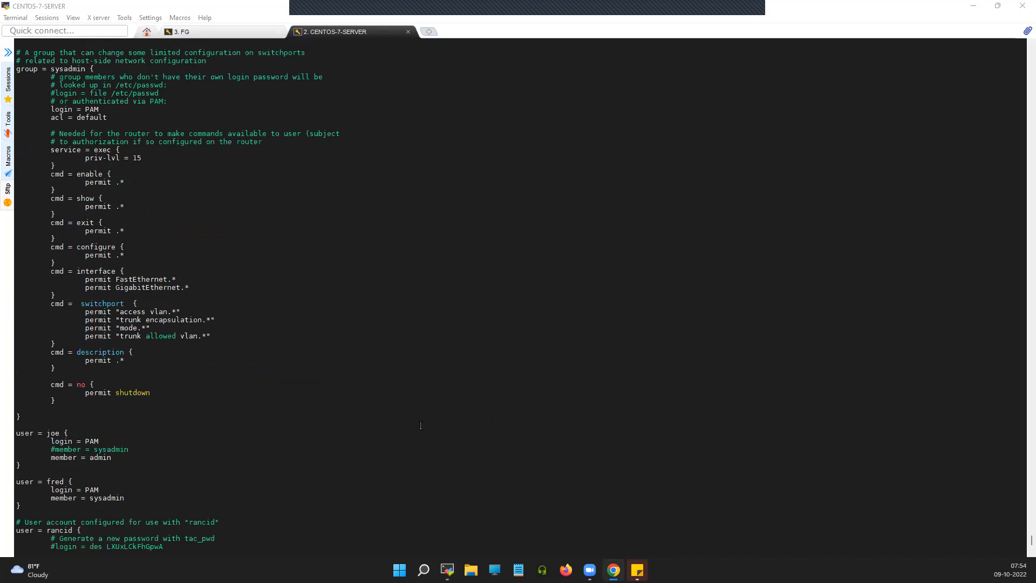
scroll("down", 3)
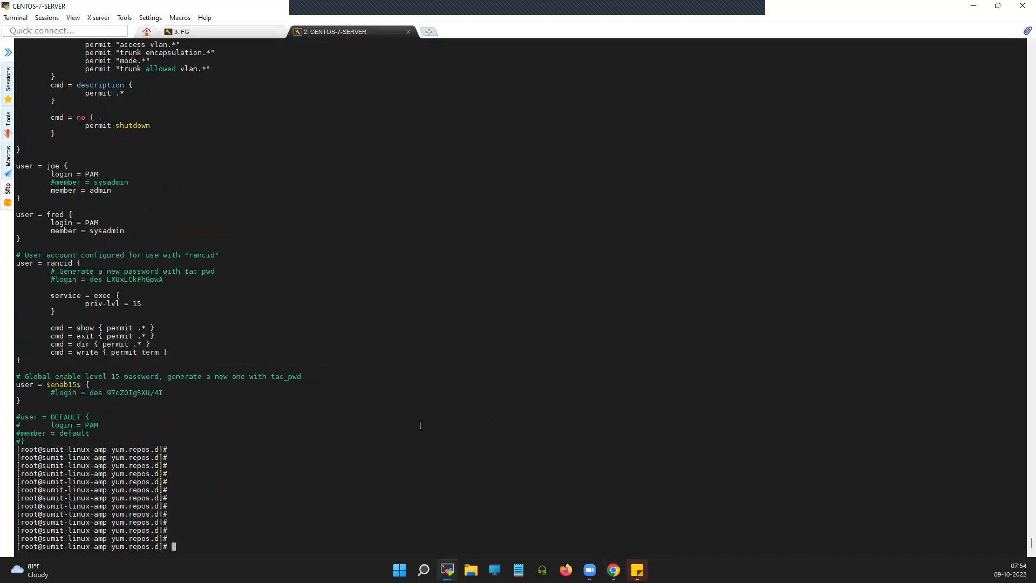
Start tac_plus and enable it at boot with chkconfig --add tac_plus and chkconfig tac_plus on.
type("service tac_plus start")
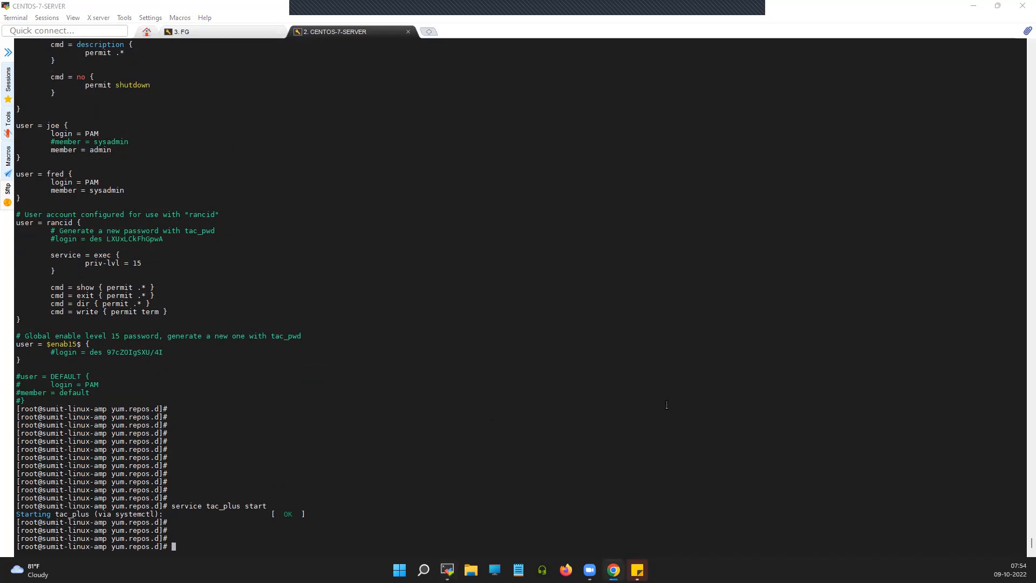
type("chkconfig --add tac_plus")
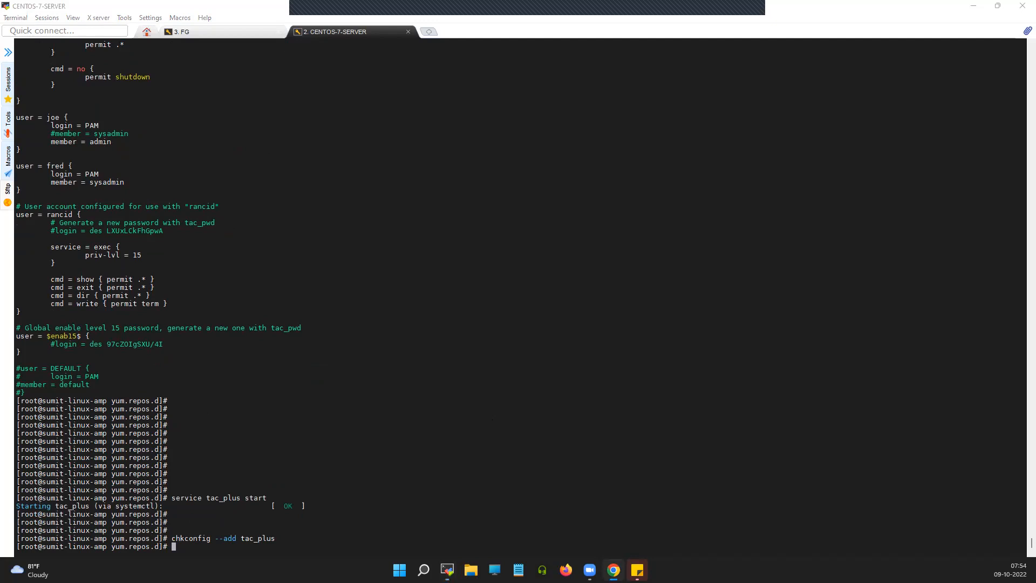
type("chkconfig tac_plus on")
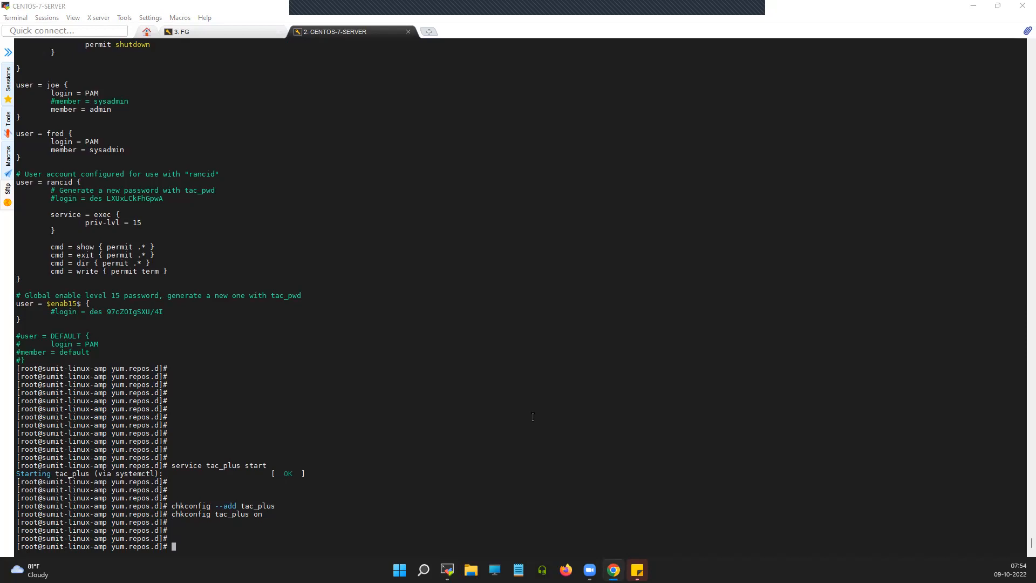
Permanently allow port 49/tcp in the public zone with firewall-cmd and highlight the result.
type("firewall-cmd --zone=public --permanent --add-port=49/tcp")
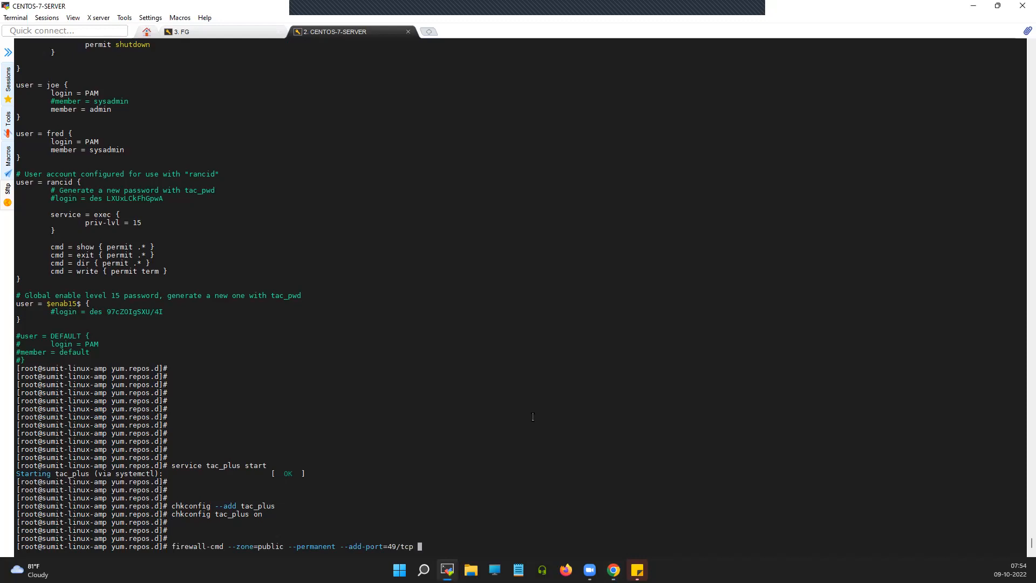
key("Return")
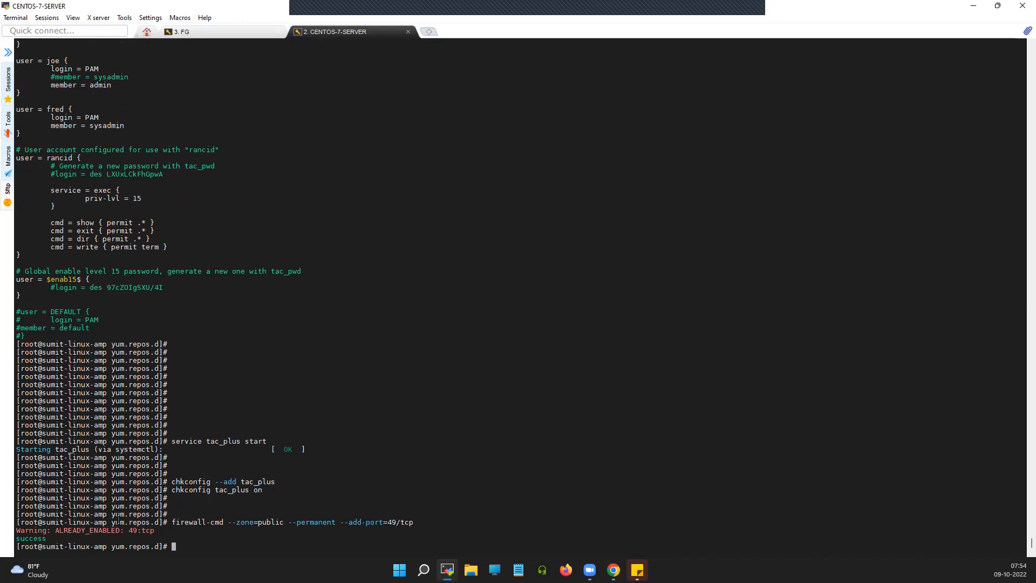
double_click(30, 538)
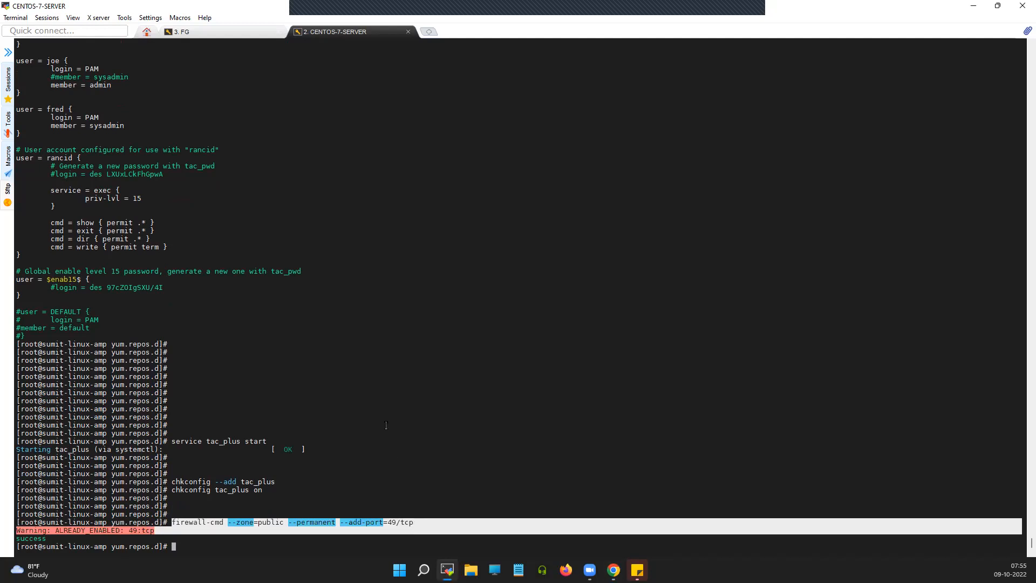
scroll("down", 3)
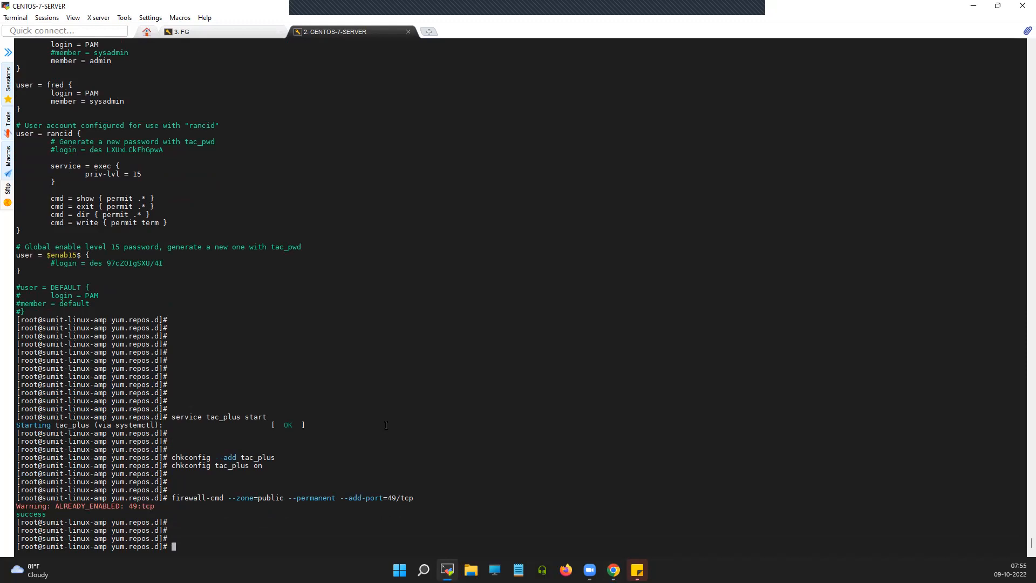
Run netstat -tulpen and find the tac_plus entry listening on 0.0.0.0:49 in the output.
type("net")
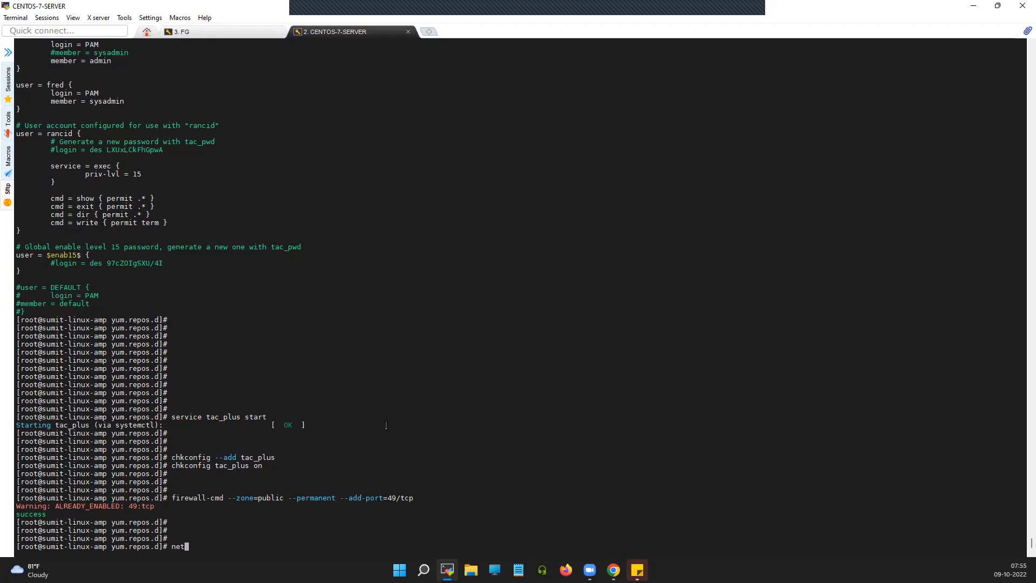
type("stat -t")
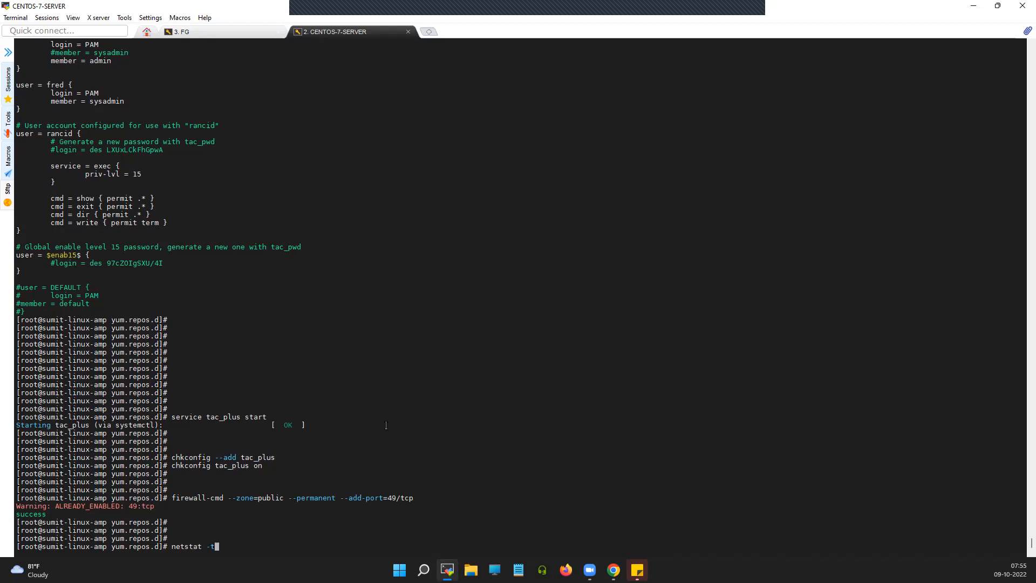
type("ulpen")
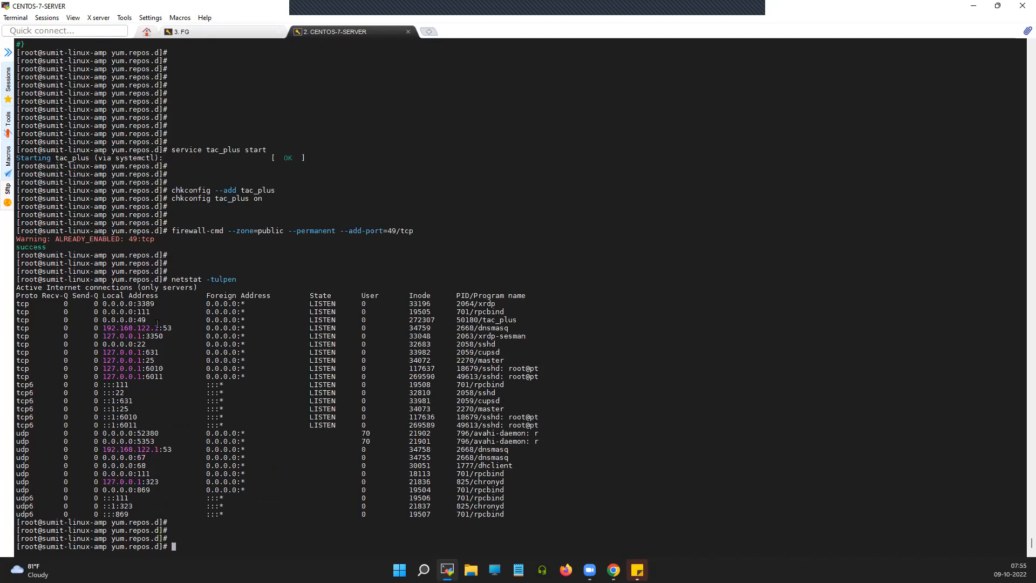
scroll("down", 3)
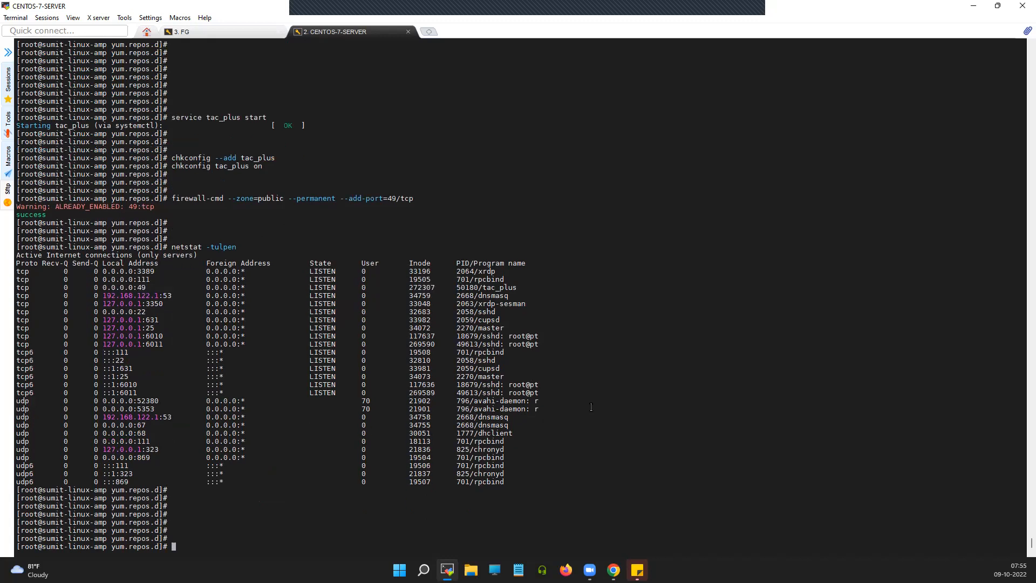
scroll("down", 3)
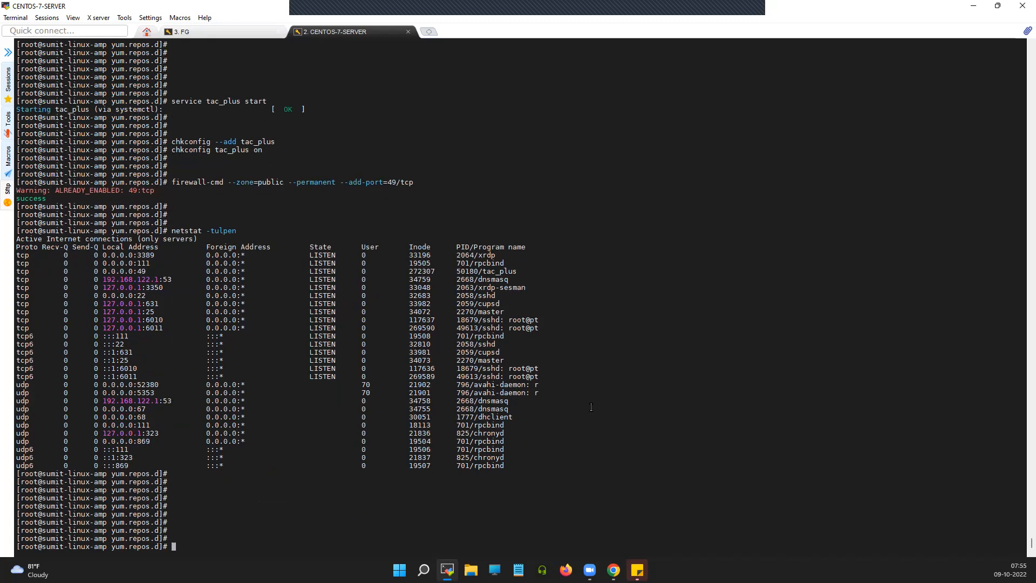
type("cat /etc/tac_plus.conf")
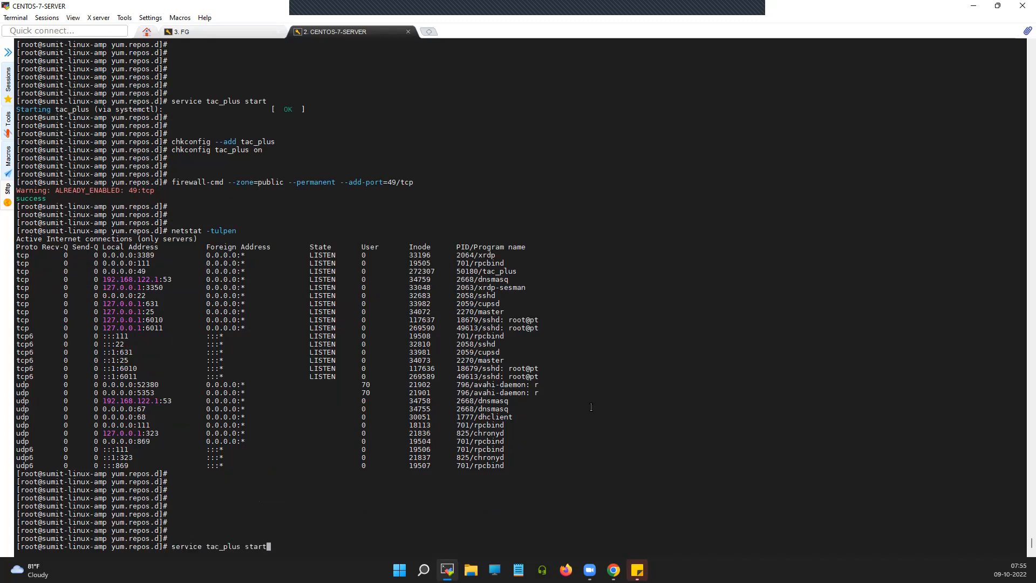
Check tac_plus service status: active (running) with /etc/tac_plus.conf and connections from 192.168.0.108.
key("BackSpace")
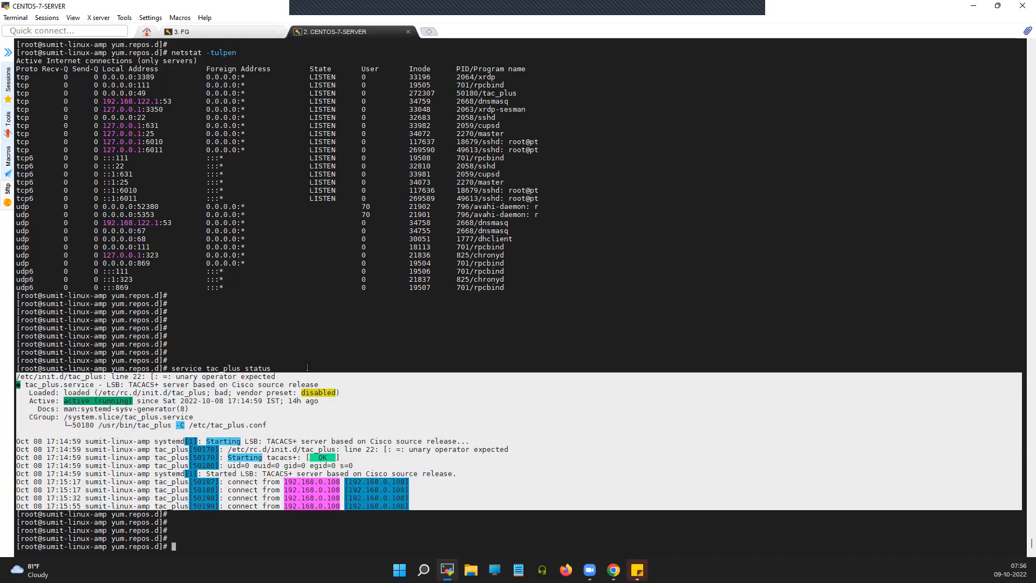
mouse_move(743, 33)
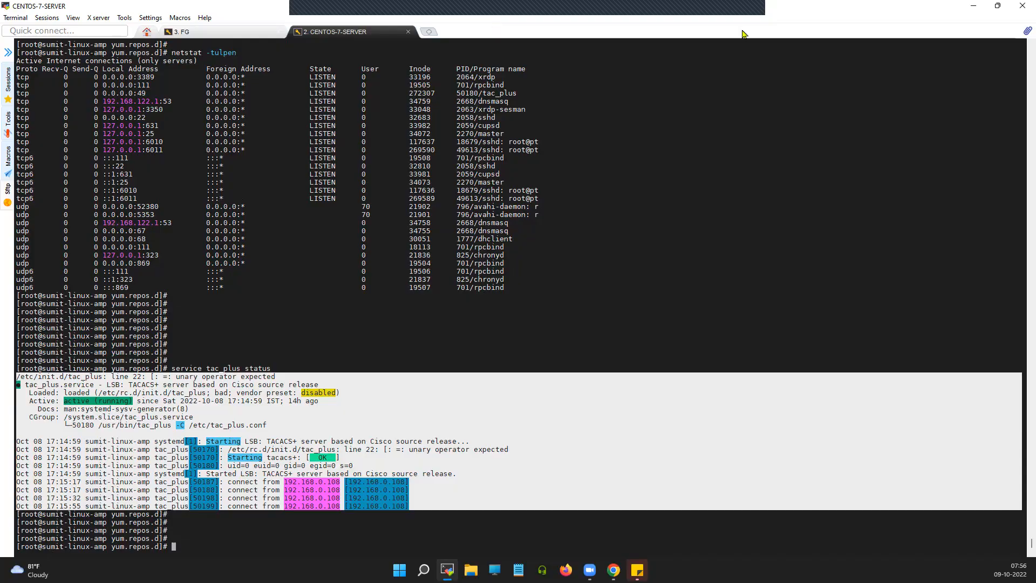